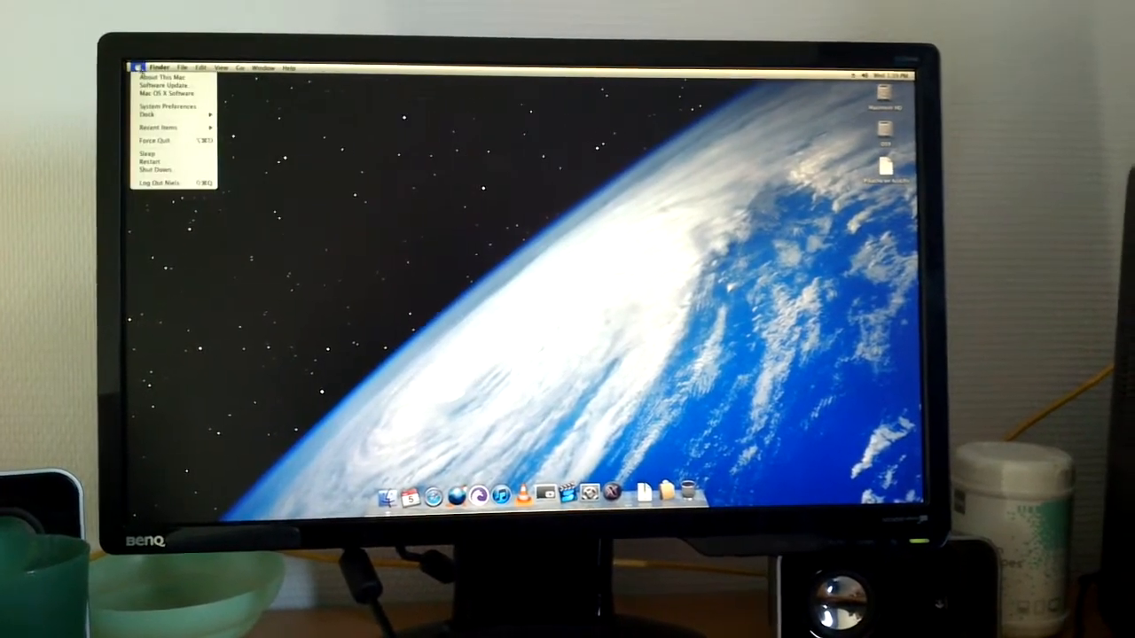
Show this Mac's hardware overview: Power Mac G4, dual 450 MHz PowerPC G4, 768 MB memory.
{"action": "left_click", "coordinate": [152, 78]}
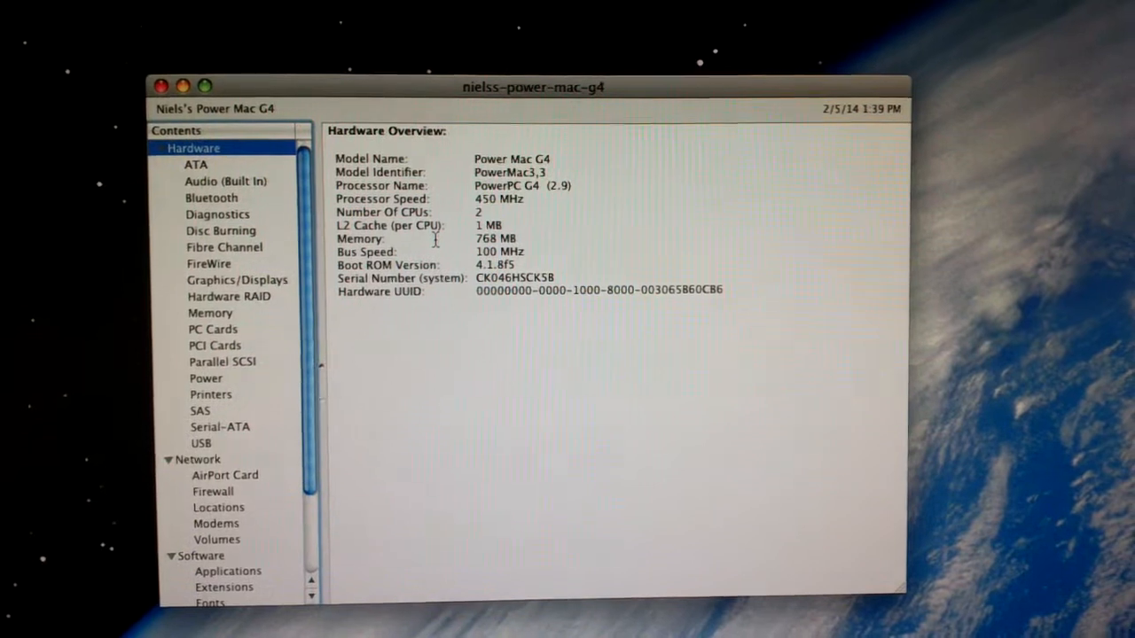
Review the ATA drives including the DVD-ROM, then check PCI Cards and PC Cards.
{"action": "left_click", "coordinate": [195, 170]}
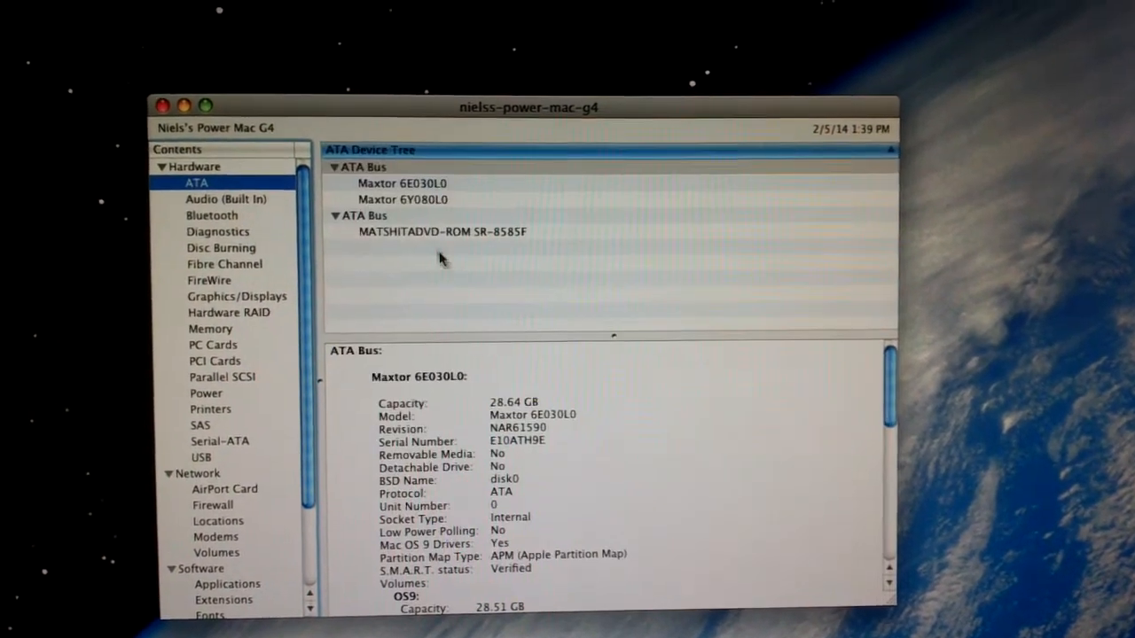
{"action": "left_click", "coordinate": [404, 220]}
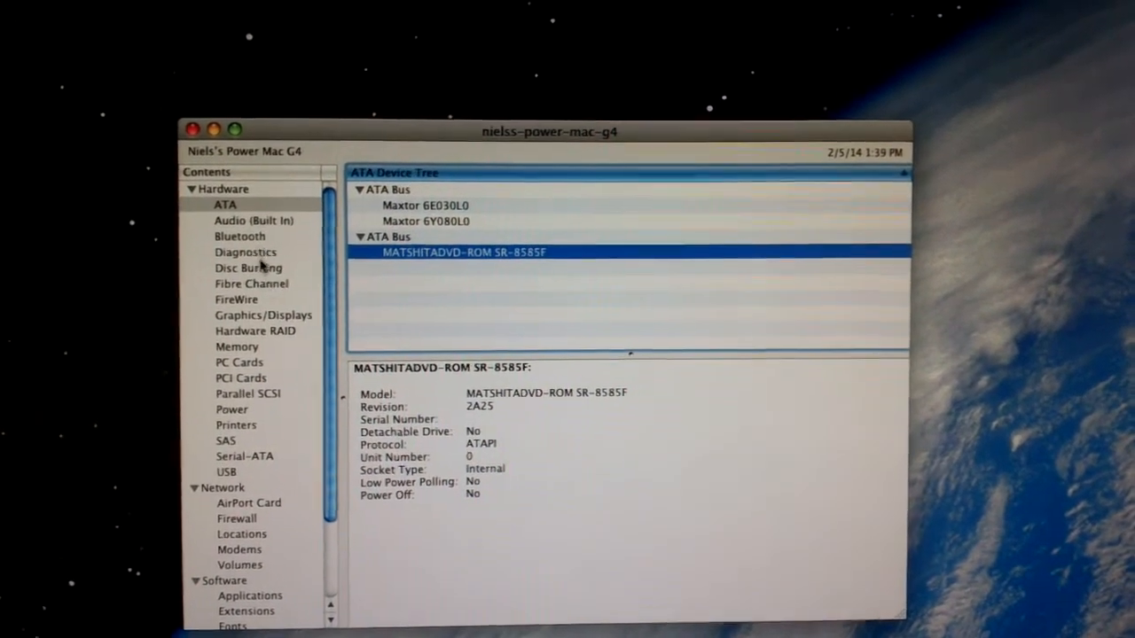
{"action": "left_click", "coordinate": [241, 268]}
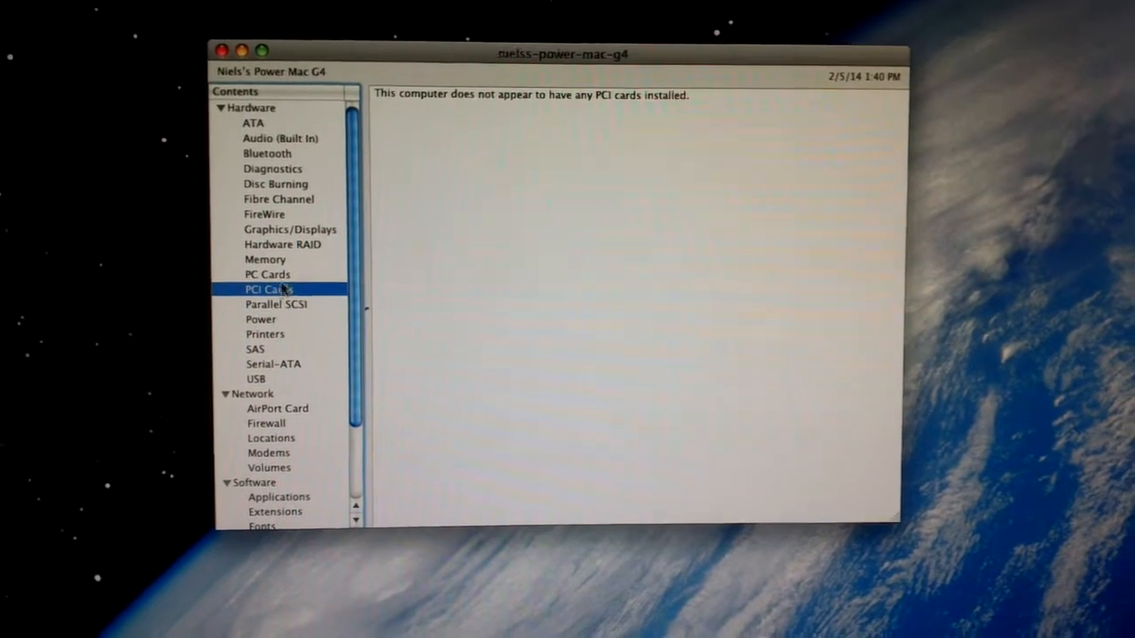
{"action": "left_click", "coordinate": [276, 280]}
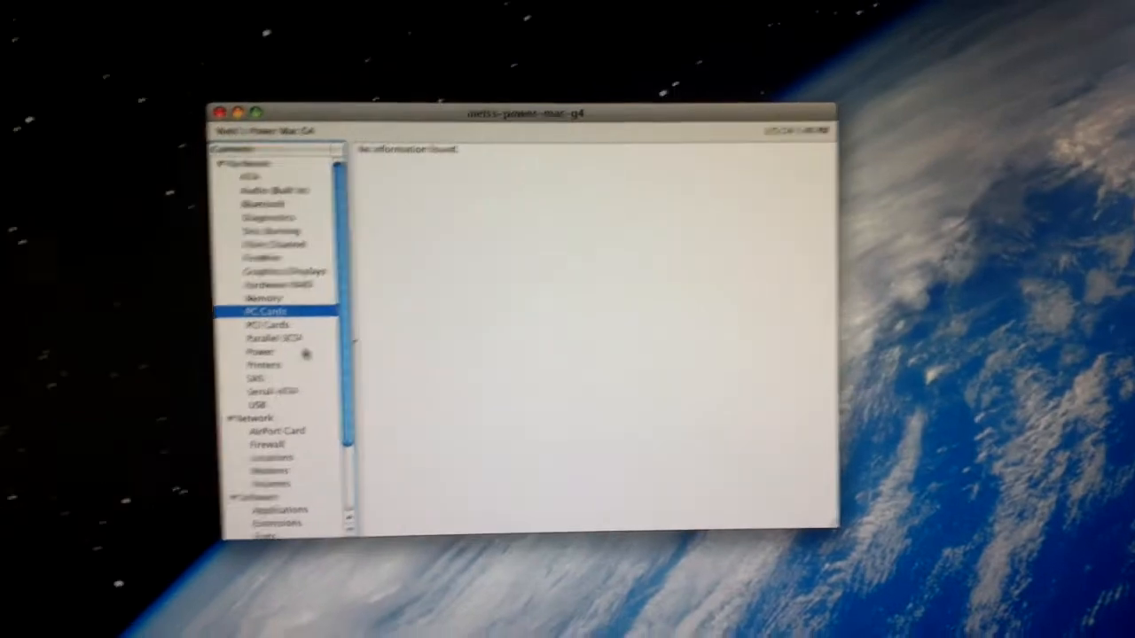
Review the USB section listing the keyboard and mouse, then leave the detailed report.
{"action": "left_click", "coordinate": [257, 394]}
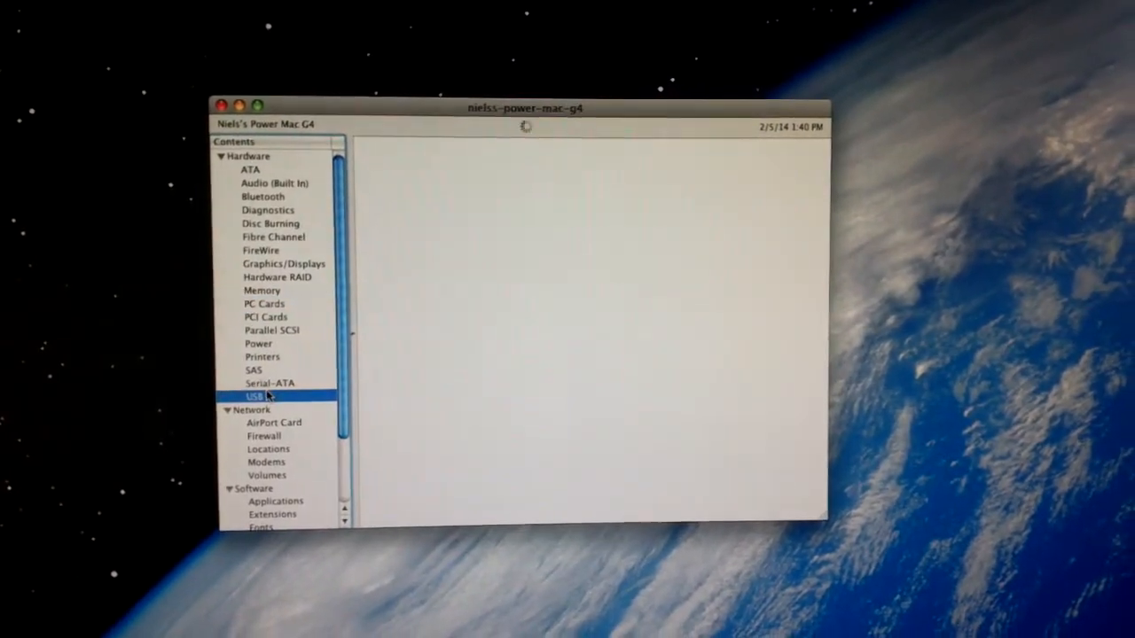
{"action": "left_click", "coordinate": [255, 396]}
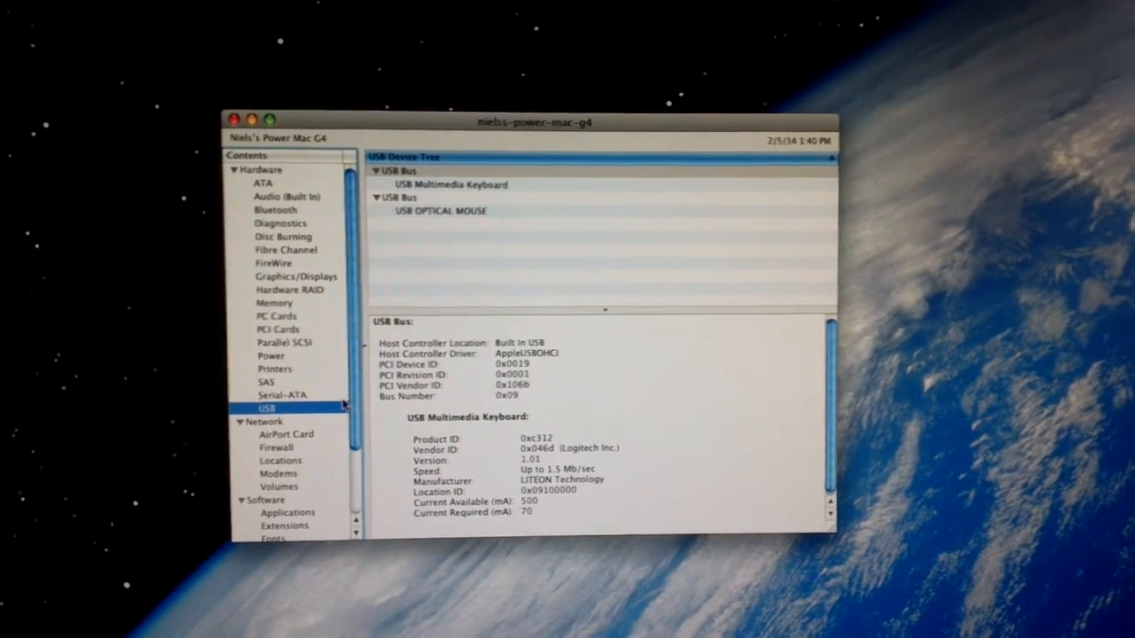
{"action": "left_click", "coordinate": [291, 358]}
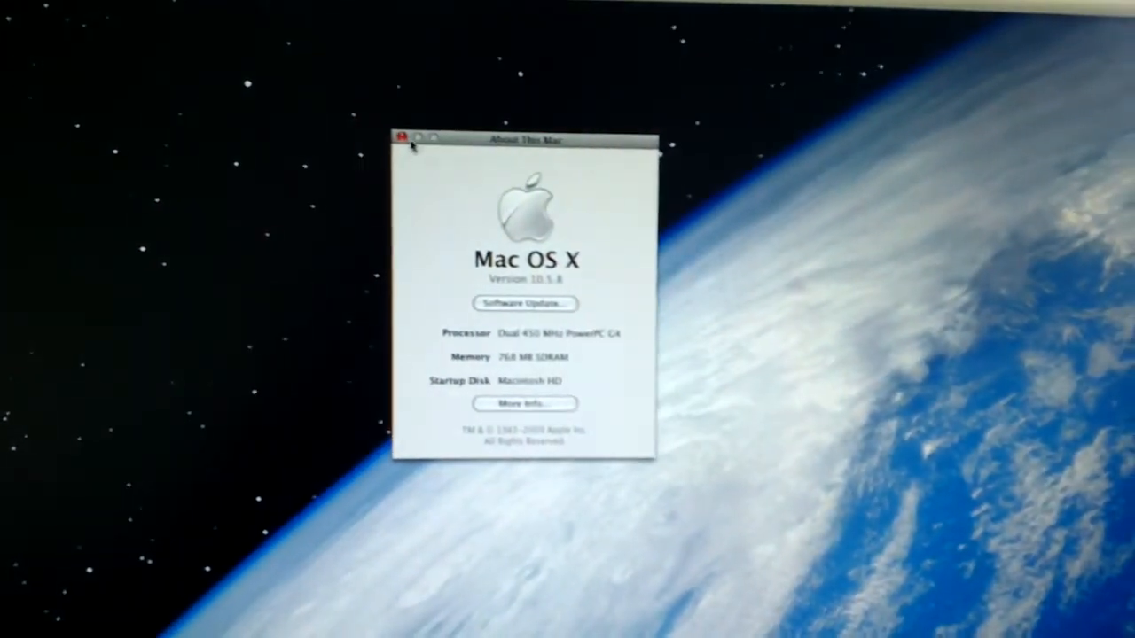
Close the About This Mac summary, leaving the empty Finder desktop.
{"action": "left_click", "coordinate": [401, 137]}
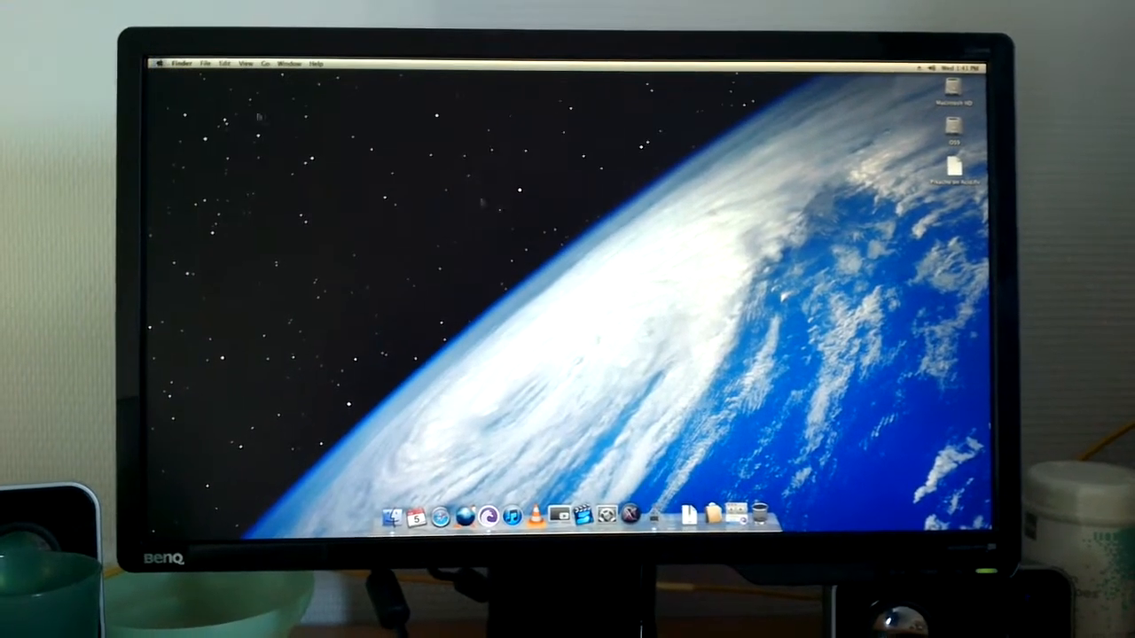
{"action": "left_click", "coordinate": [166, 62]}
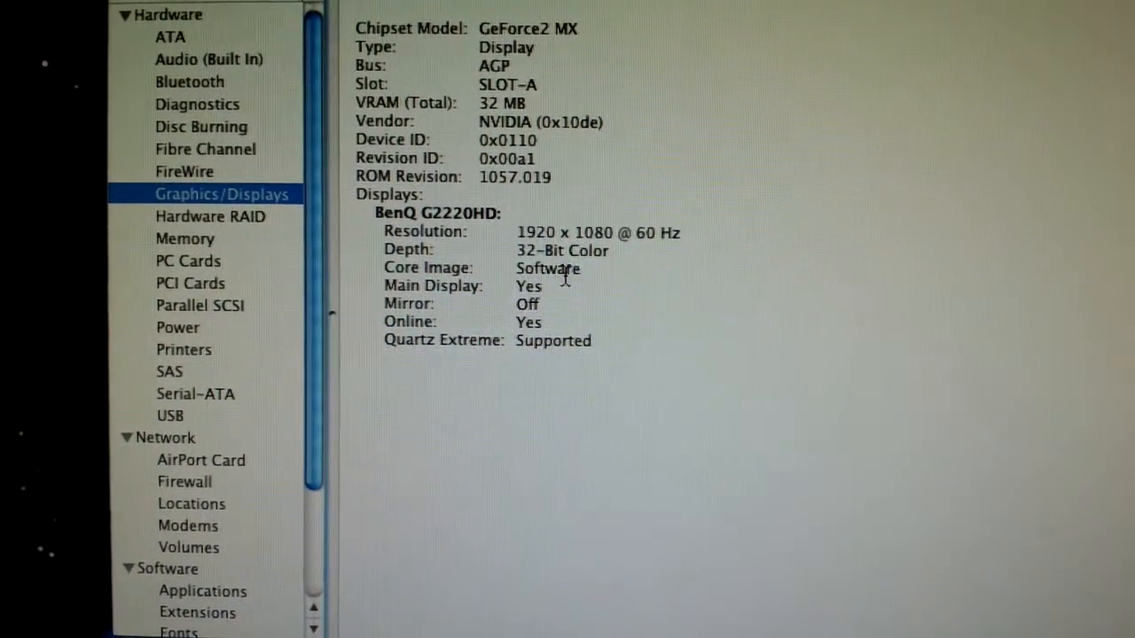
{"action": "double_click", "coordinate": [546, 270]}
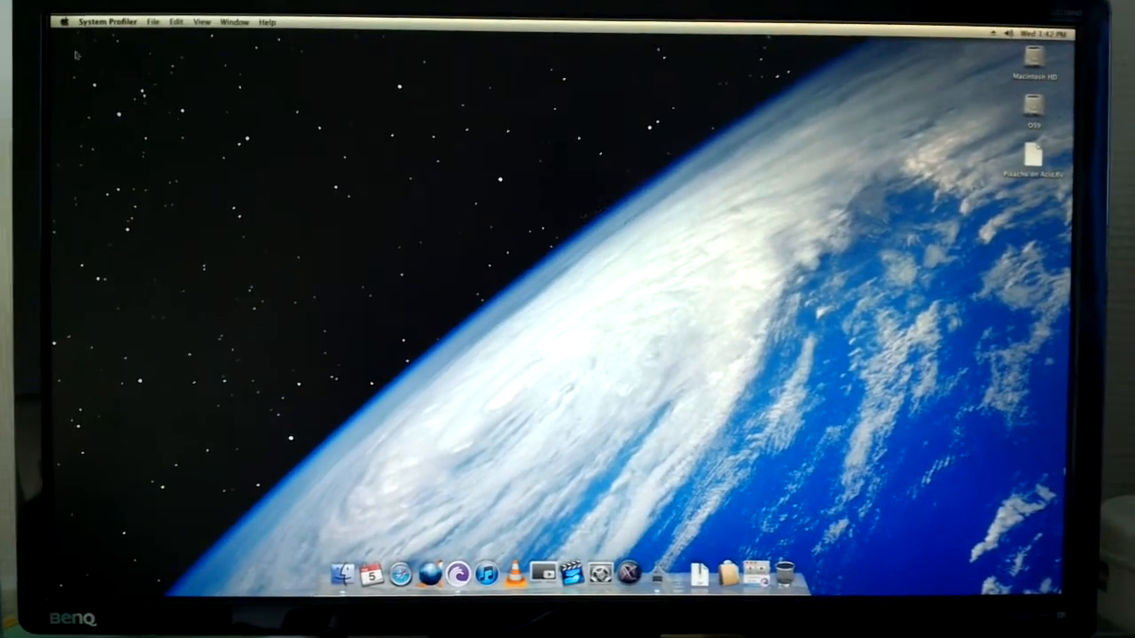
{"action": "left_click", "coordinate": [67, 20]}
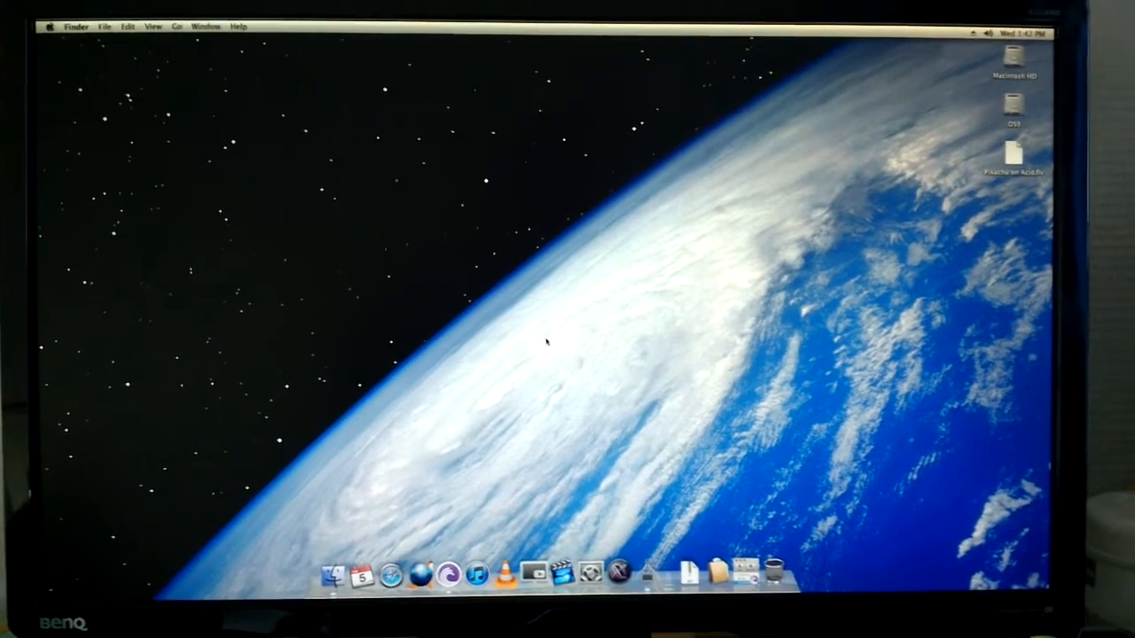
{"action": "left_click", "coordinate": [56, 29]}
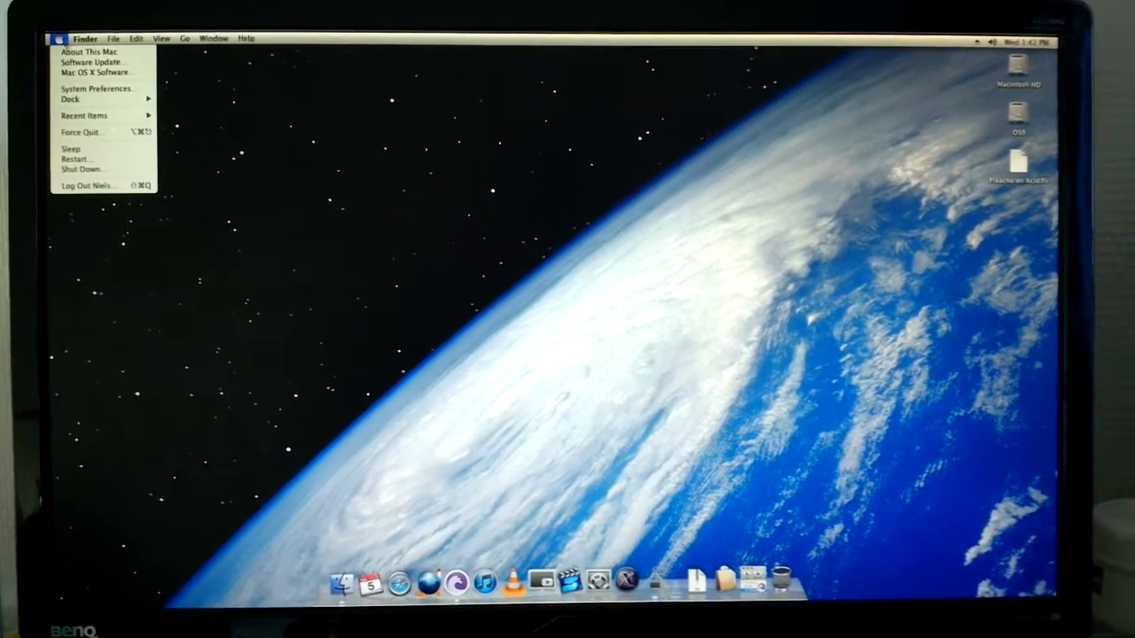
{"action": "left_click", "coordinate": [87, 61]}
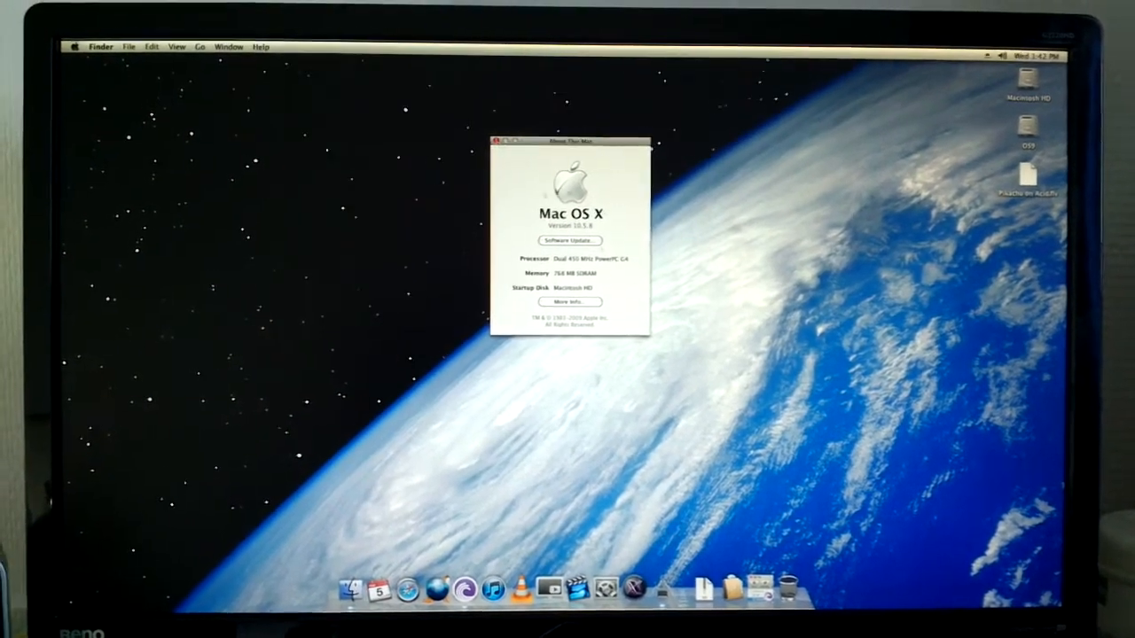
{"action": "left_click", "coordinate": [497, 144]}
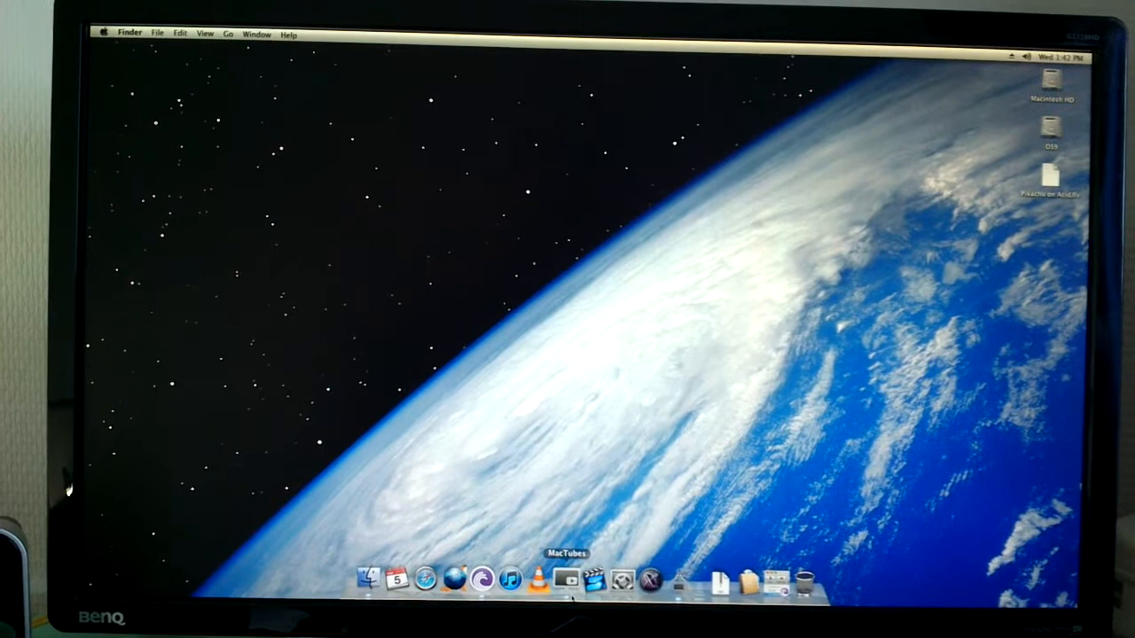
Download the Pikachu on Acid search result as an MP4 via MacTubes.
{"action": "left_click", "coordinate": [582, 576]}
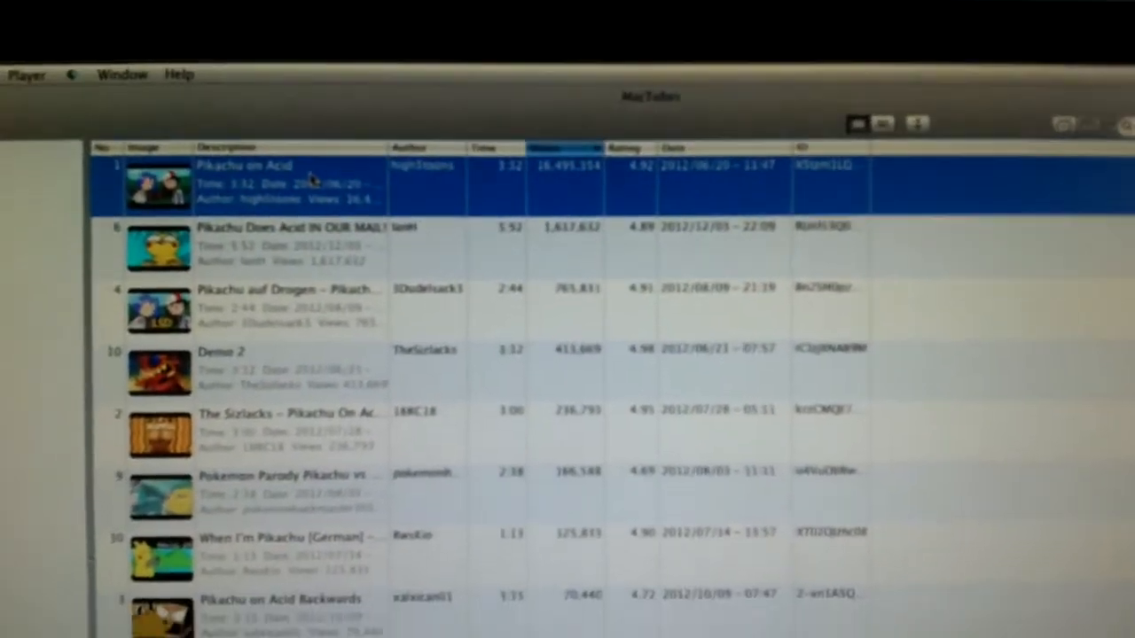
{"action": "right_click", "coordinate": [275, 177]}
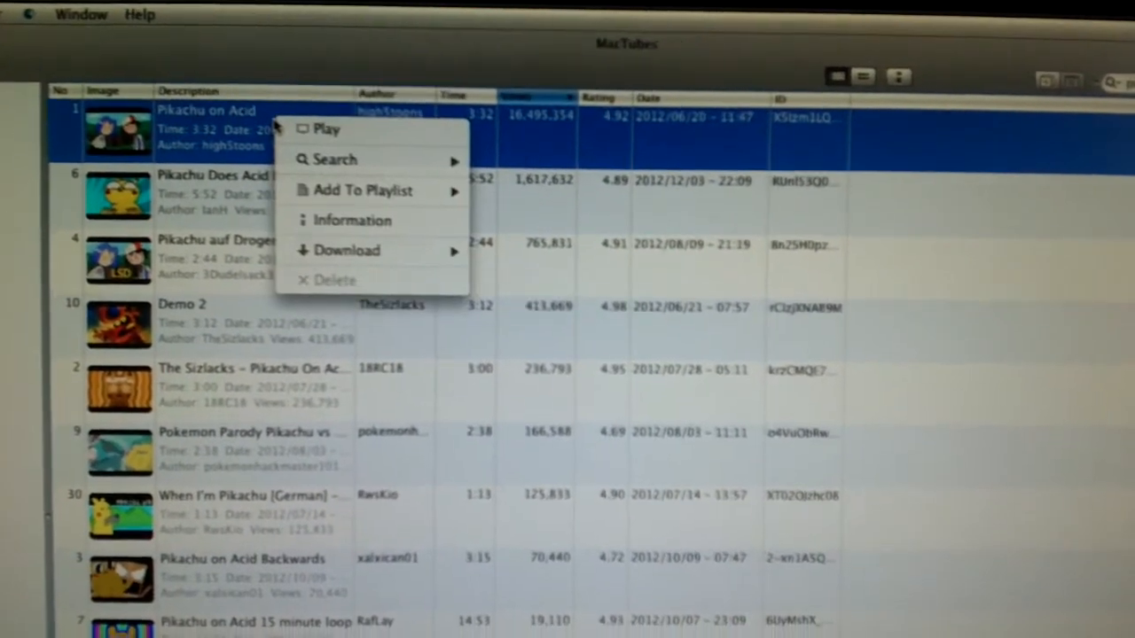
{"action": "left_click", "coordinate": [346, 259]}
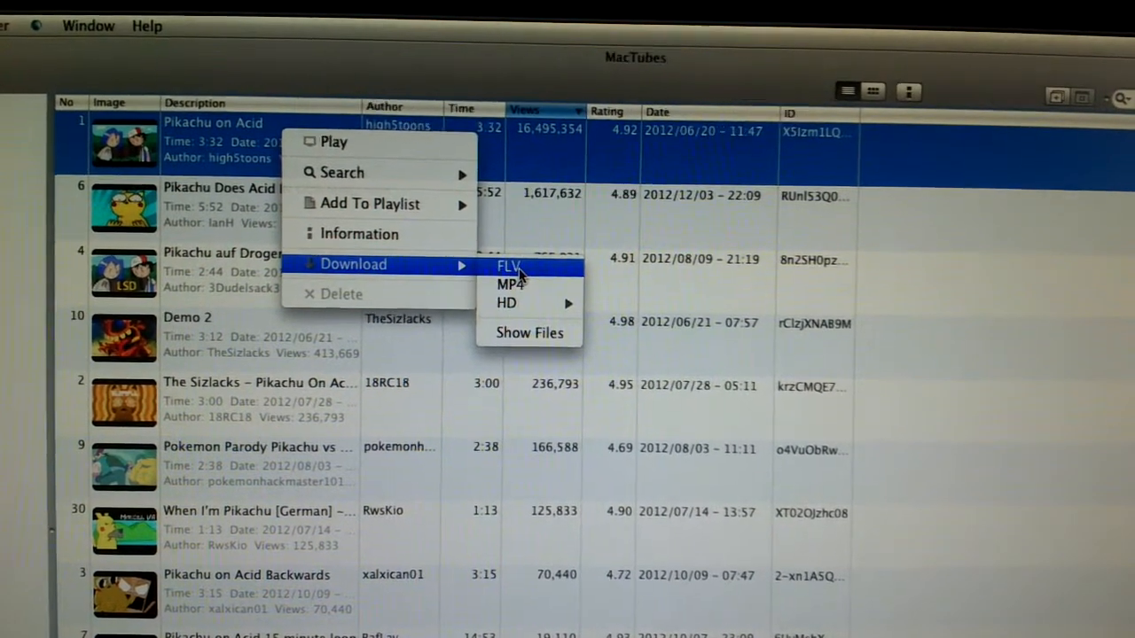
{"action": "mouse_move", "coordinate": [522, 291]}
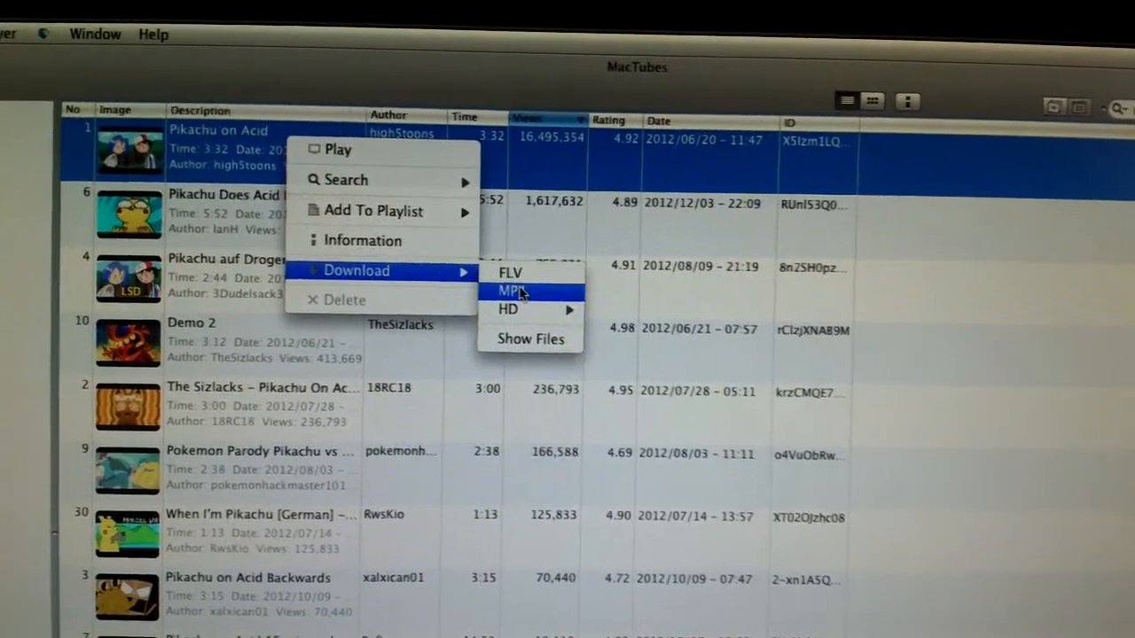
{"action": "left_click", "coordinate": [518, 291]}
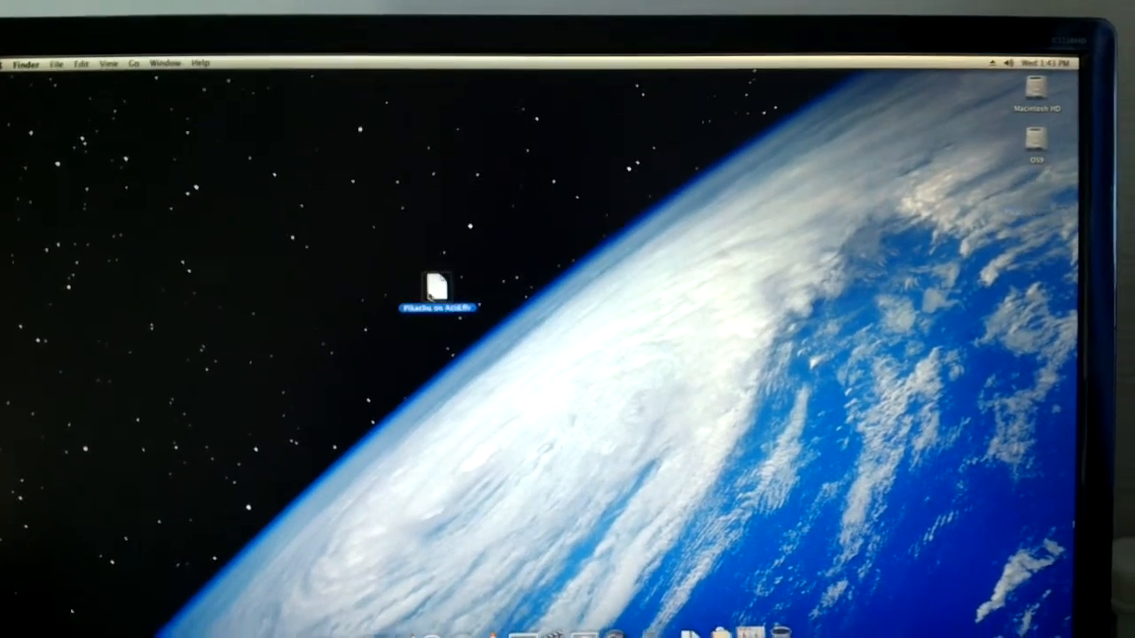
Play the downloaded Pikachu on Acid file in VLC, then close the player window.
{"action": "right_click", "coordinate": [436, 287]}
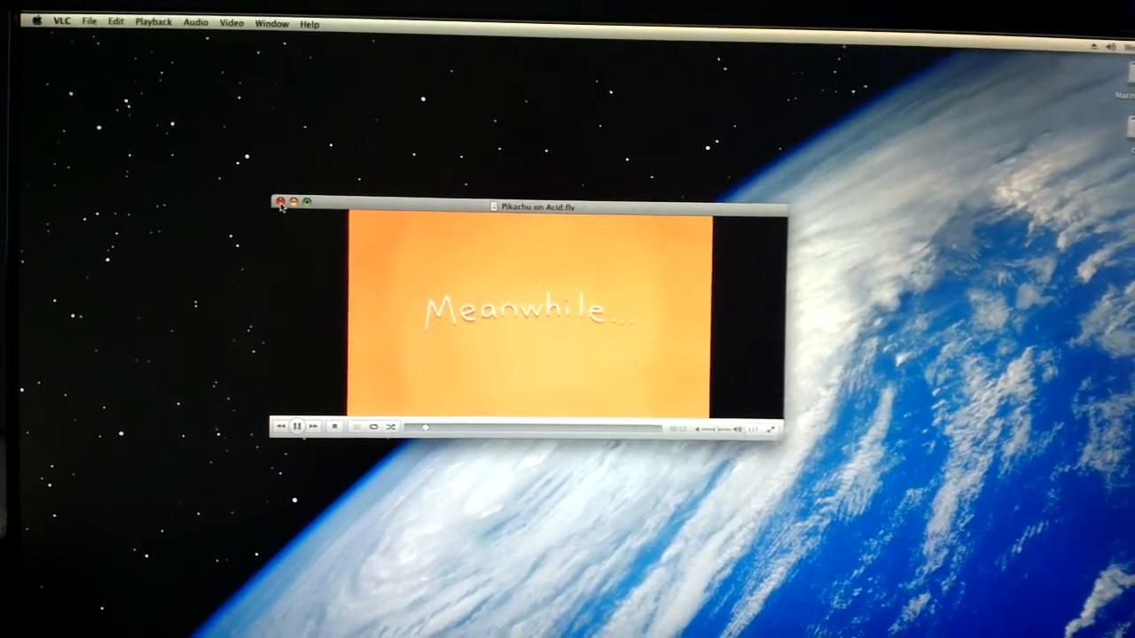
{"action": "left_click", "coordinate": [280, 202]}
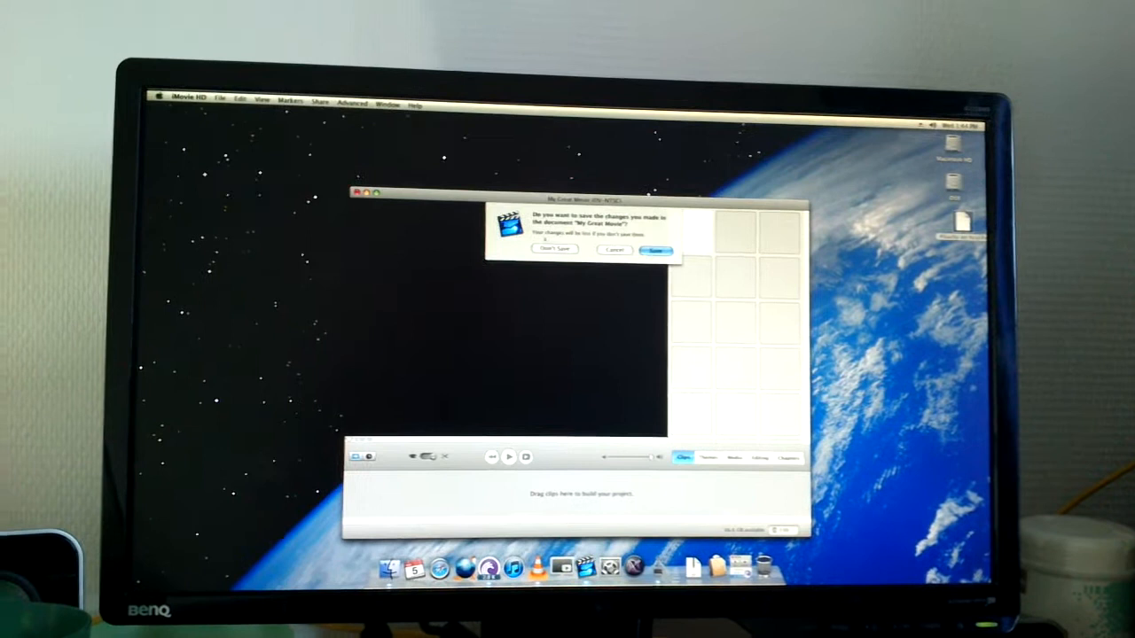
Dismiss iMovie HD's Save changes prompt for 'My Great Movie' so it quits.
{"action": "left_click", "coordinate": [549, 249]}
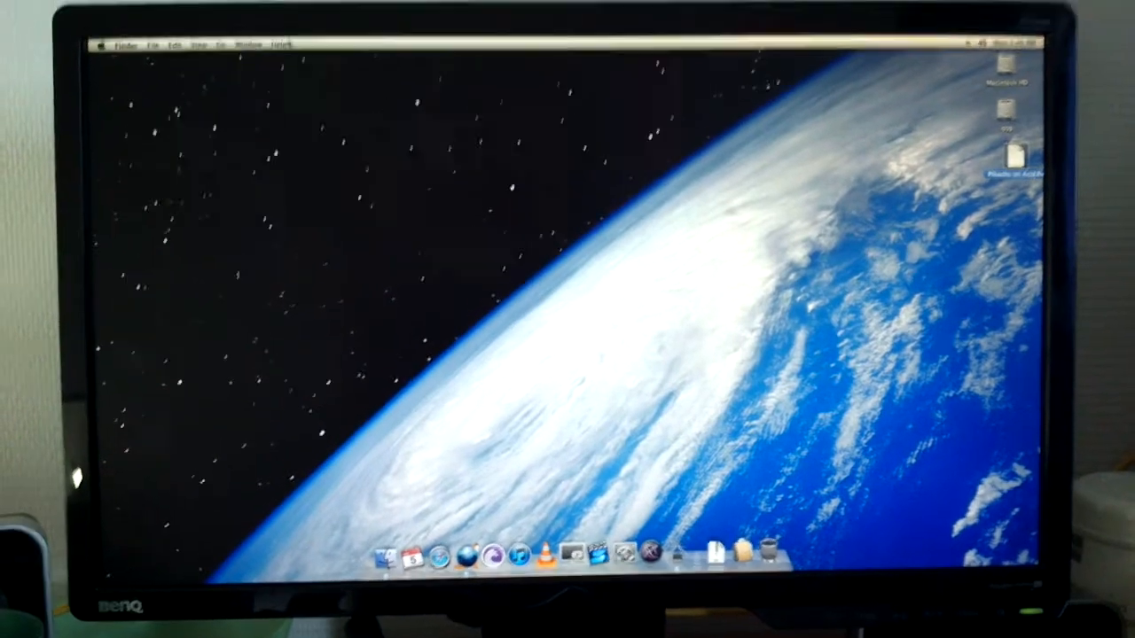
Show Finder's Go menu of destinations over the empty desktop.
{"action": "left_click", "coordinate": [227, 57]}
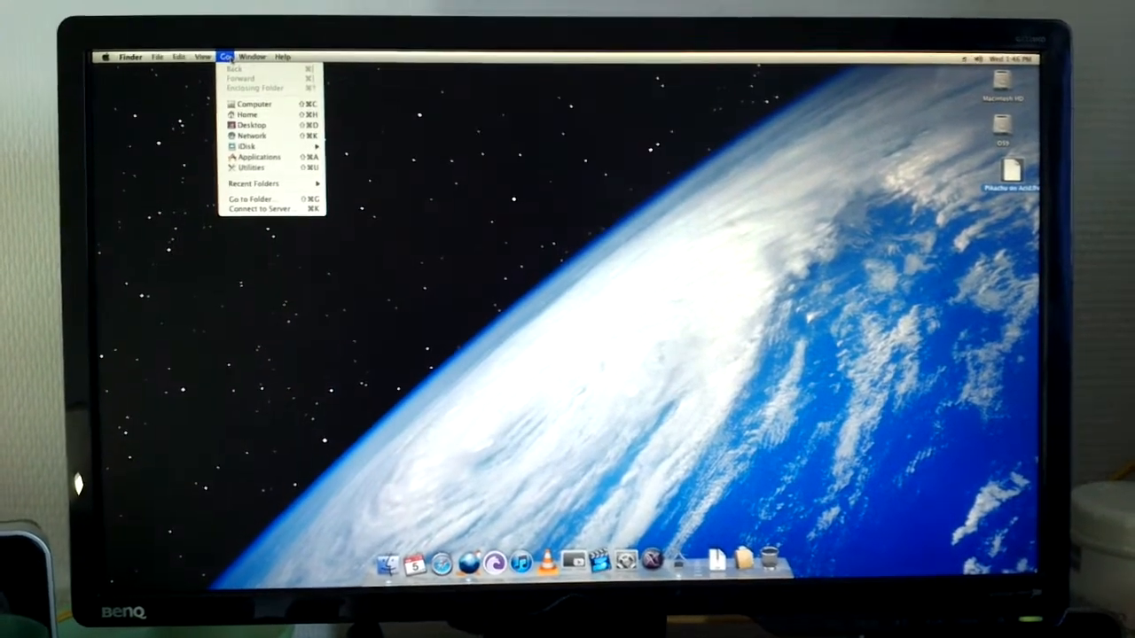
{"action": "mouse_move", "coordinate": [259, 206]}
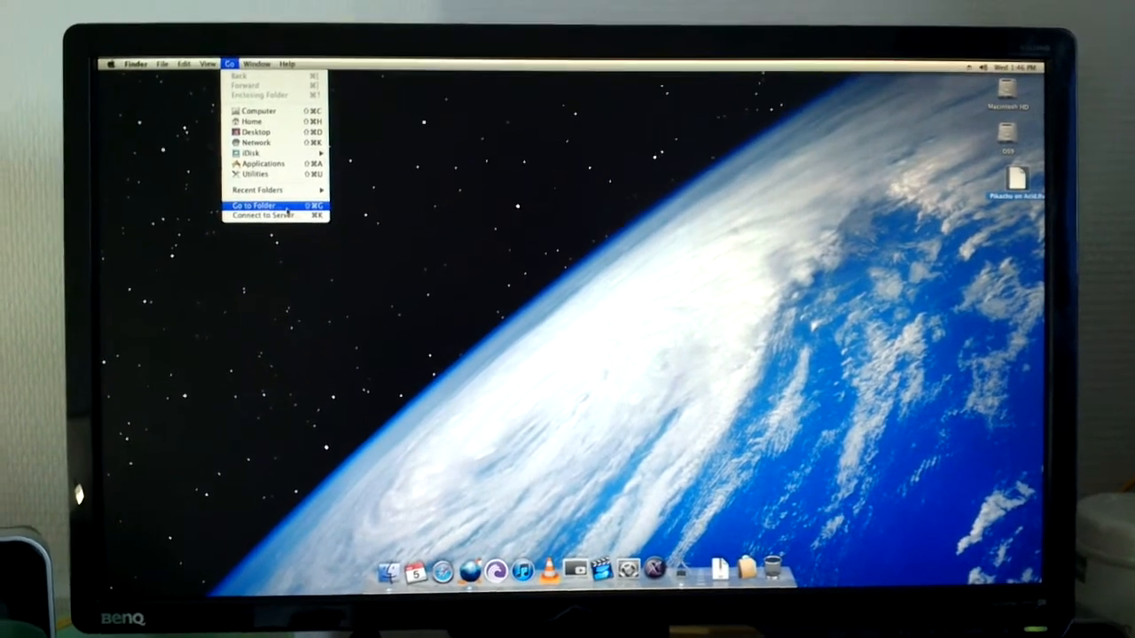
Connect to the saved NAS2 server and log in, mounting its share with Games, Video and ROMs.
{"action": "left_click", "coordinate": [252, 216]}
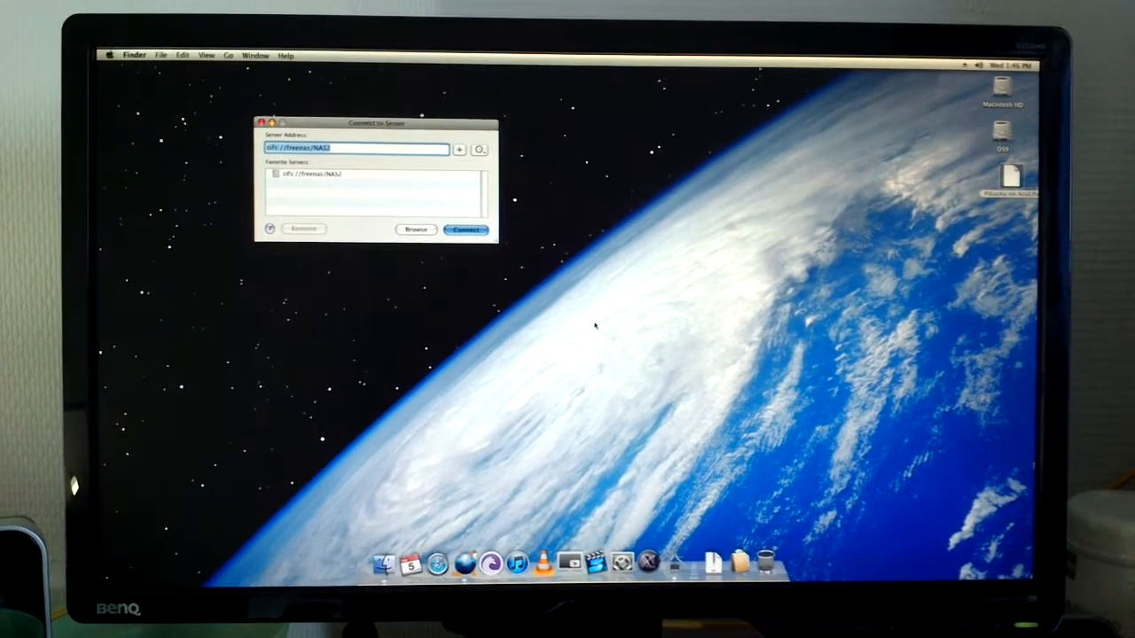
{"action": "left_click", "coordinate": [464, 231]}
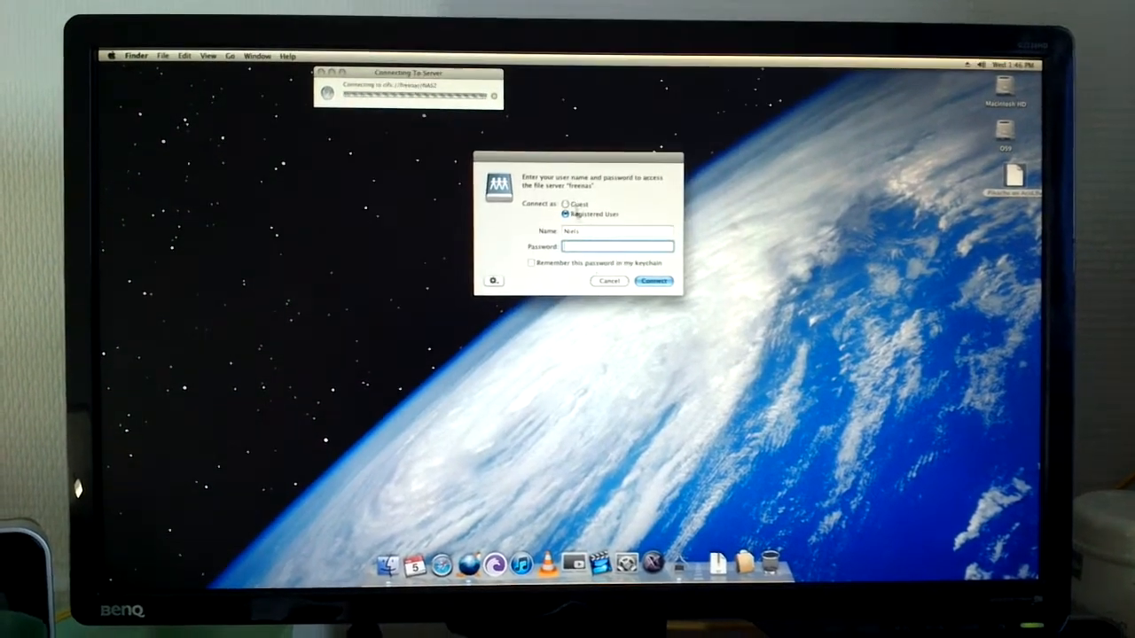
{"action": "left_click", "coordinate": [652, 280]}
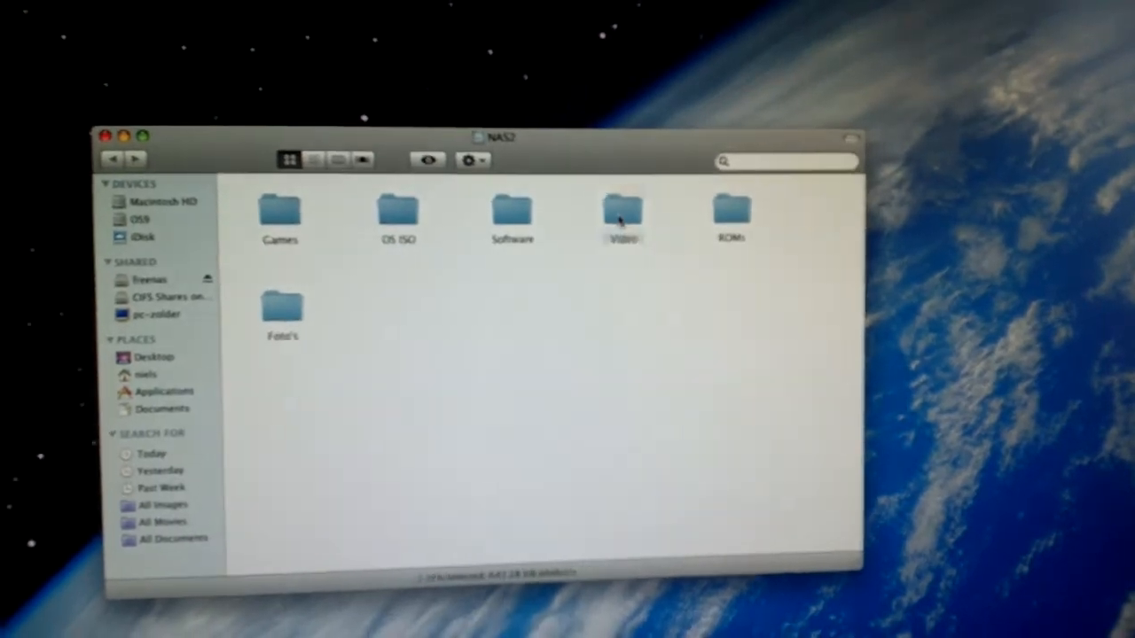
Browse Video > Series > Futurama on the NAS2 share, then go back.
{"action": "double_click", "coordinate": [619, 212]}
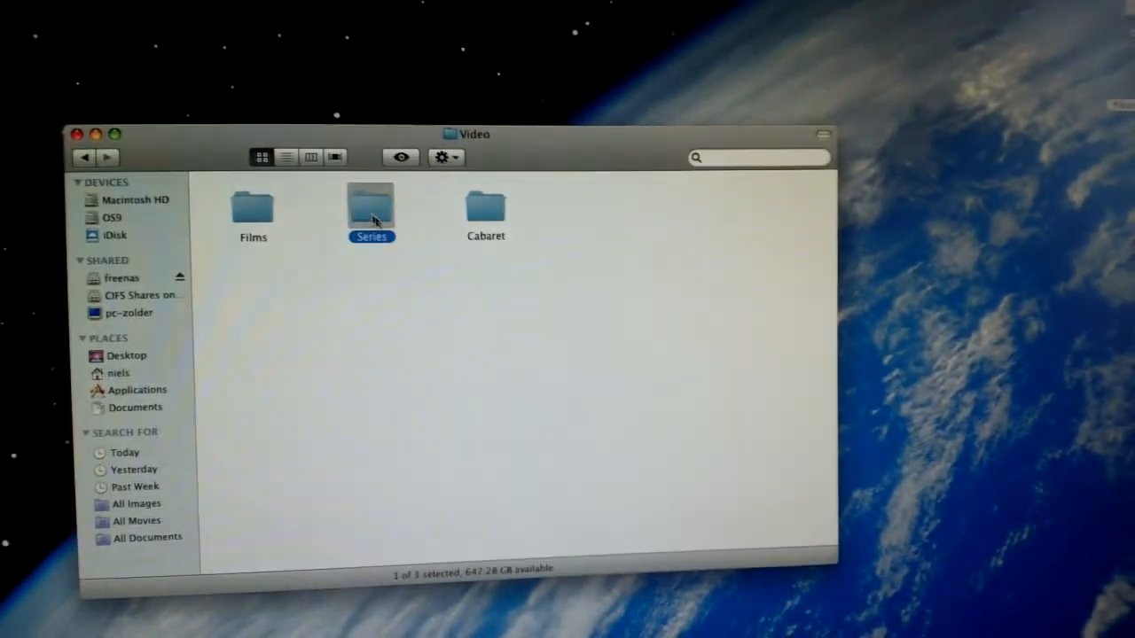
{"action": "double_click", "coordinate": [369, 204]}
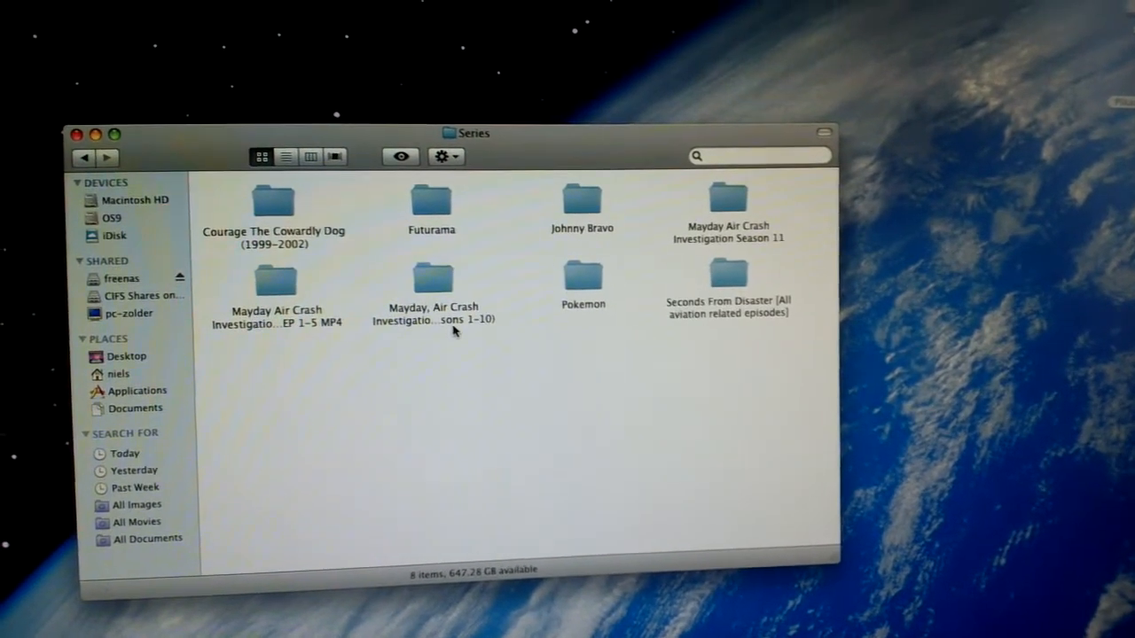
{"action": "double_click", "coordinate": [429, 198]}
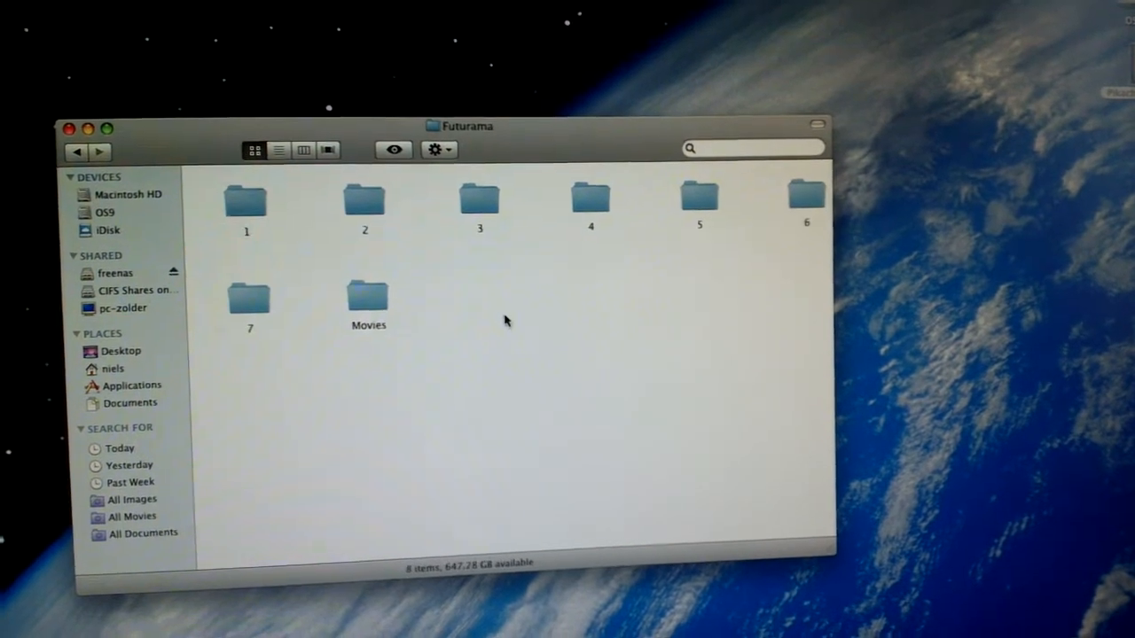
{"action": "double_click", "coordinate": [250, 300]}
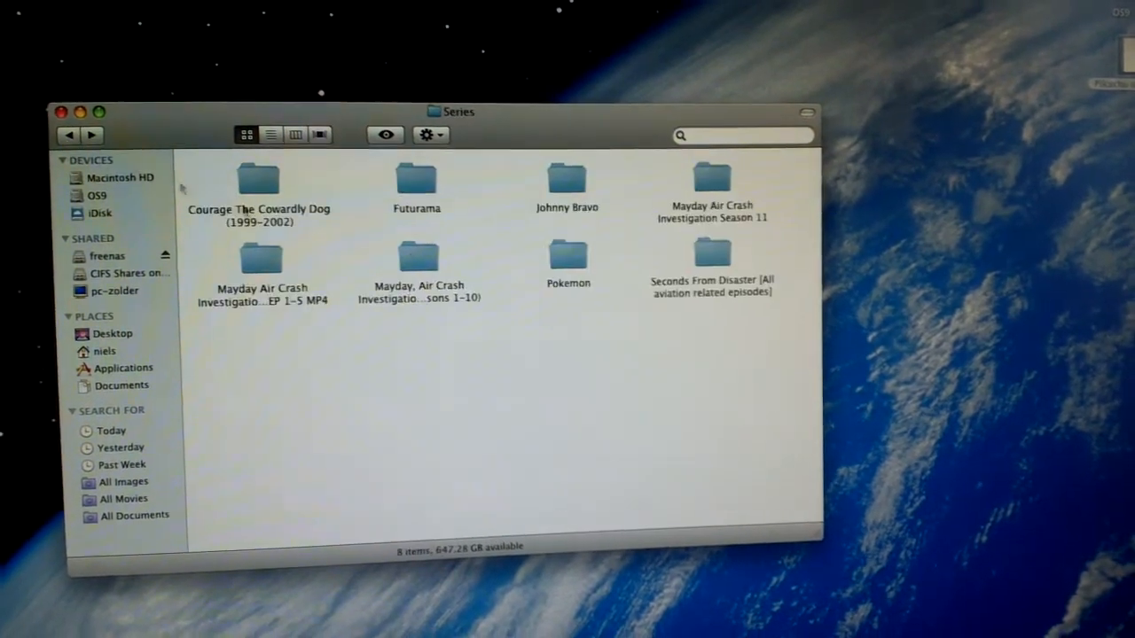
Open Pokemon > Seizoen 1 and start a Pokemon Indigo League episode.
{"action": "double_click", "coordinate": [567, 258]}
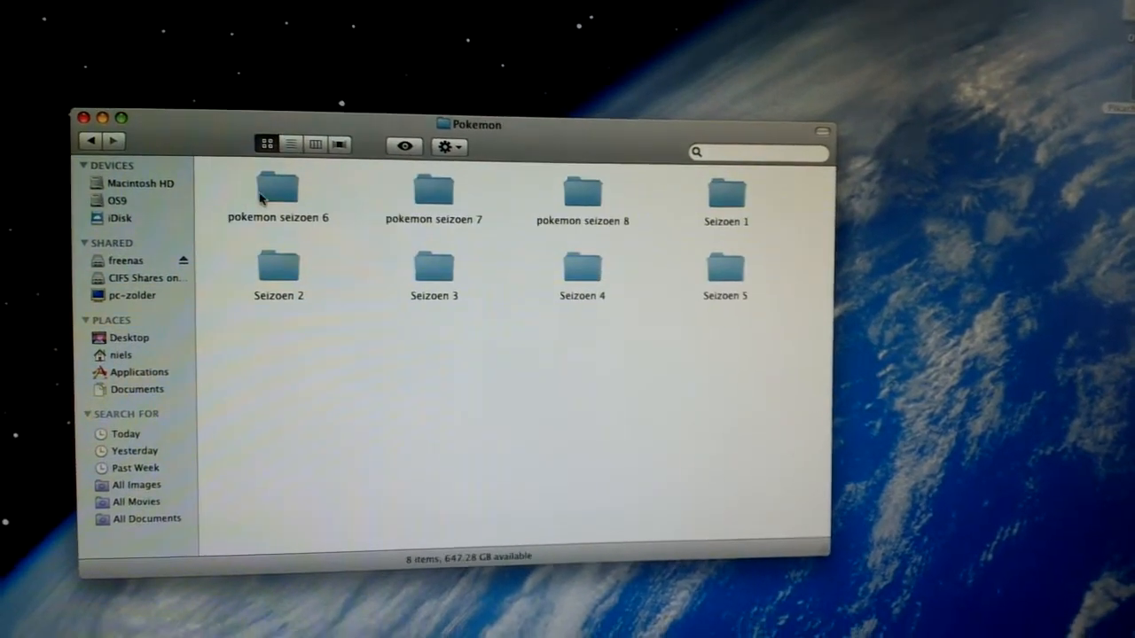
{"action": "double_click", "coordinate": [725, 191]}
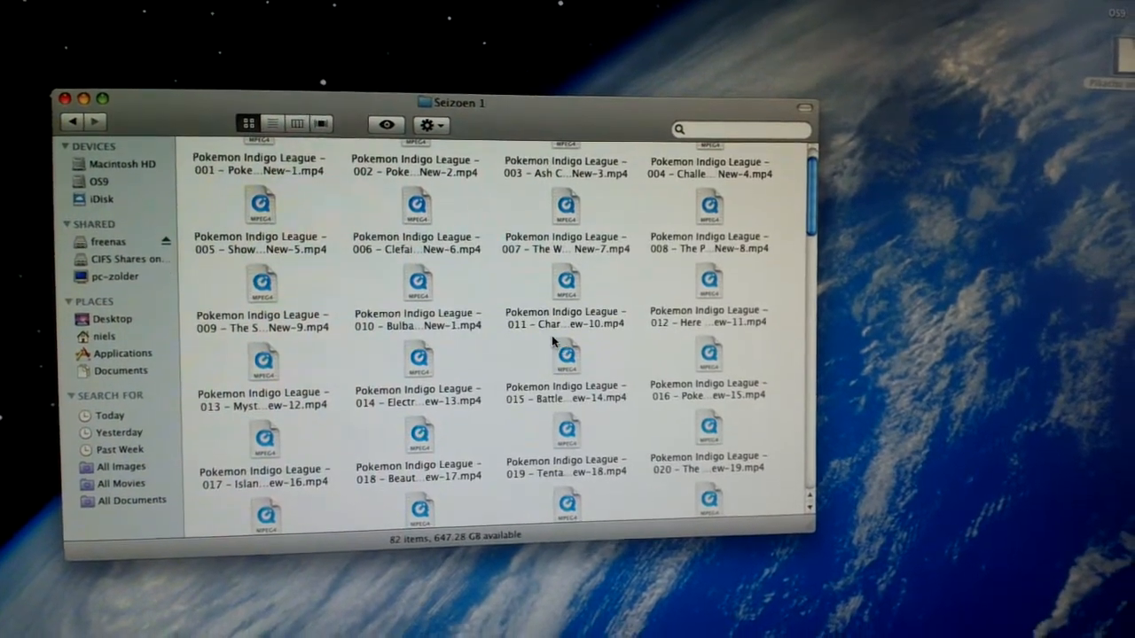
{"action": "left_click", "coordinate": [263, 284]}
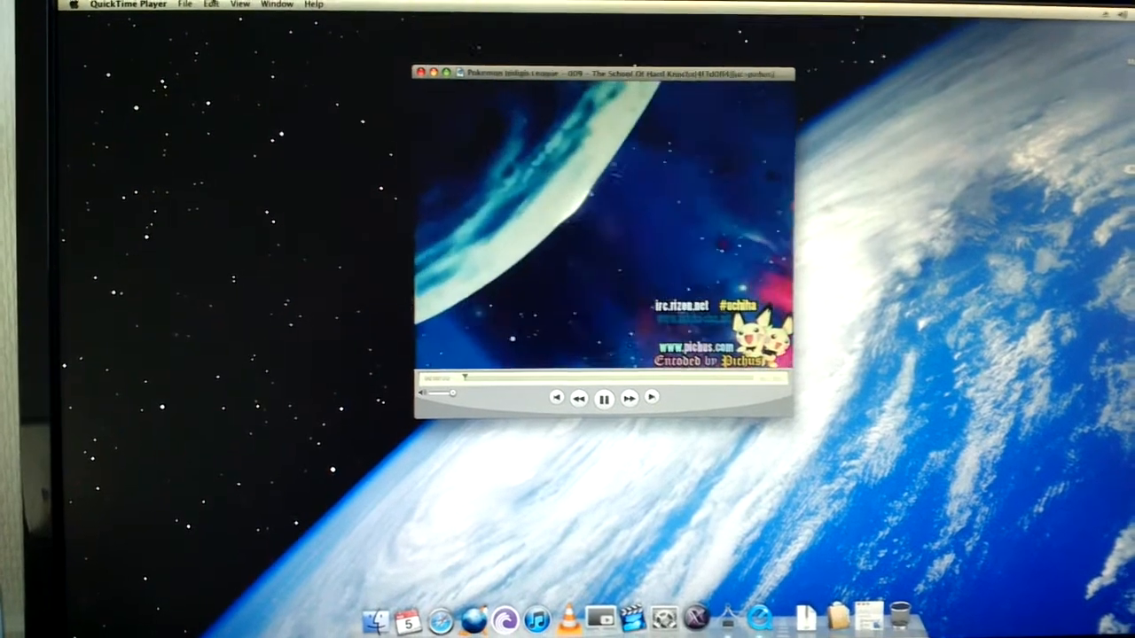
Resize the playing episode through QuickTime Player's View menu.
{"action": "left_click", "coordinate": [241, 4]}
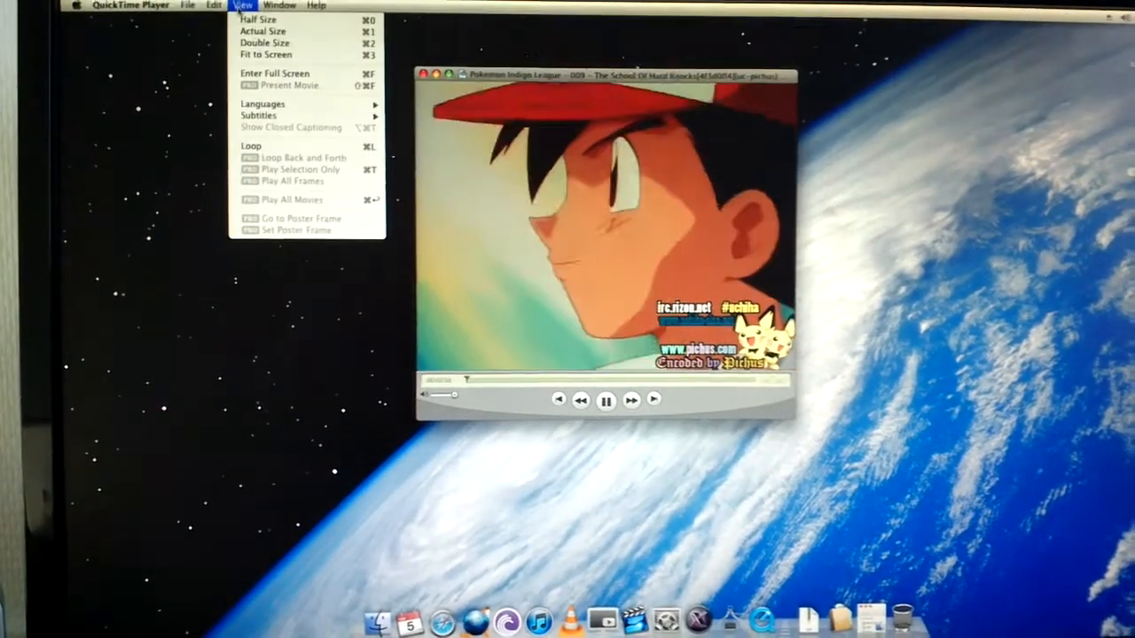
{"action": "left_click", "coordinate": [262, 54]}
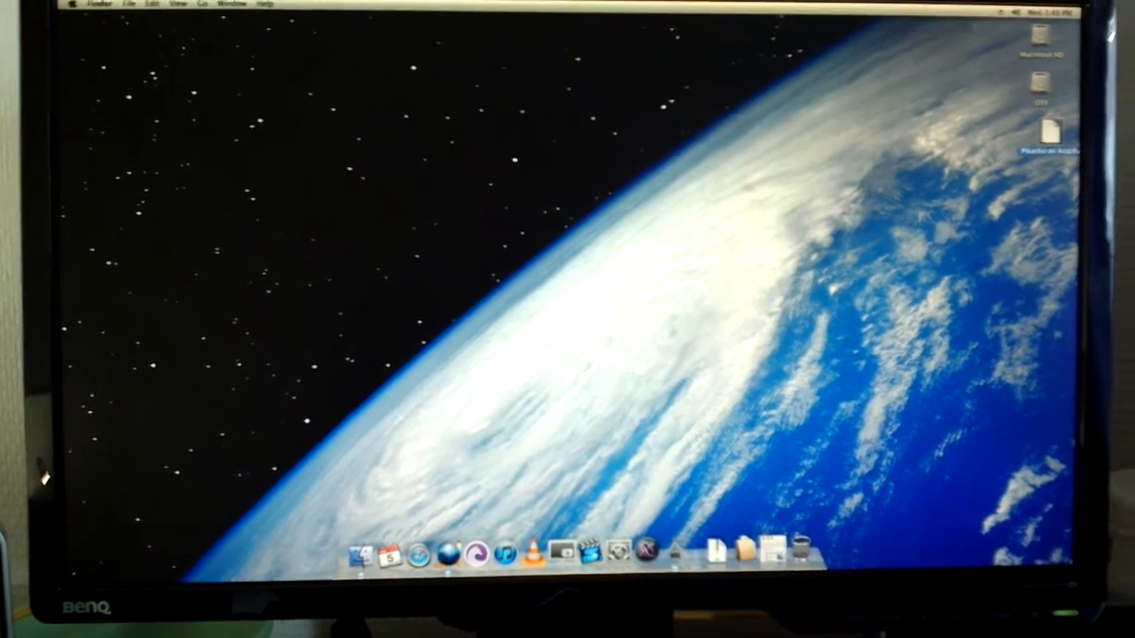
Reconnect to the NAS via Connect to Server and browse into the Software > Mac folder.
{"action": "left_click", "coordinate": [202, 7]}
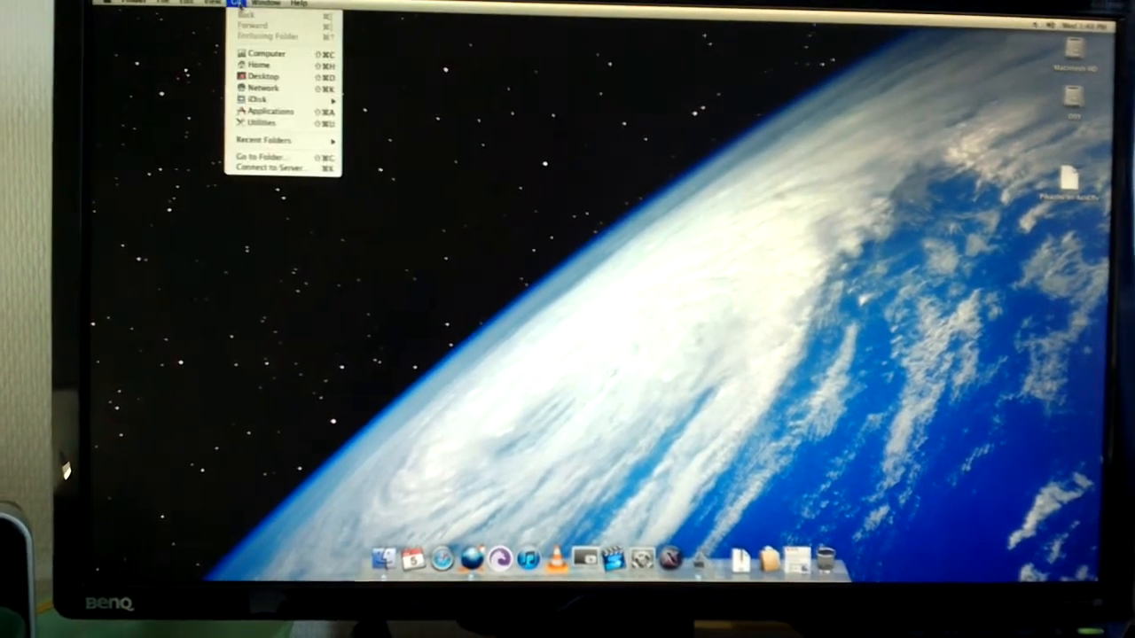
{"action": "left_click", "coordinate": [269, 167]}
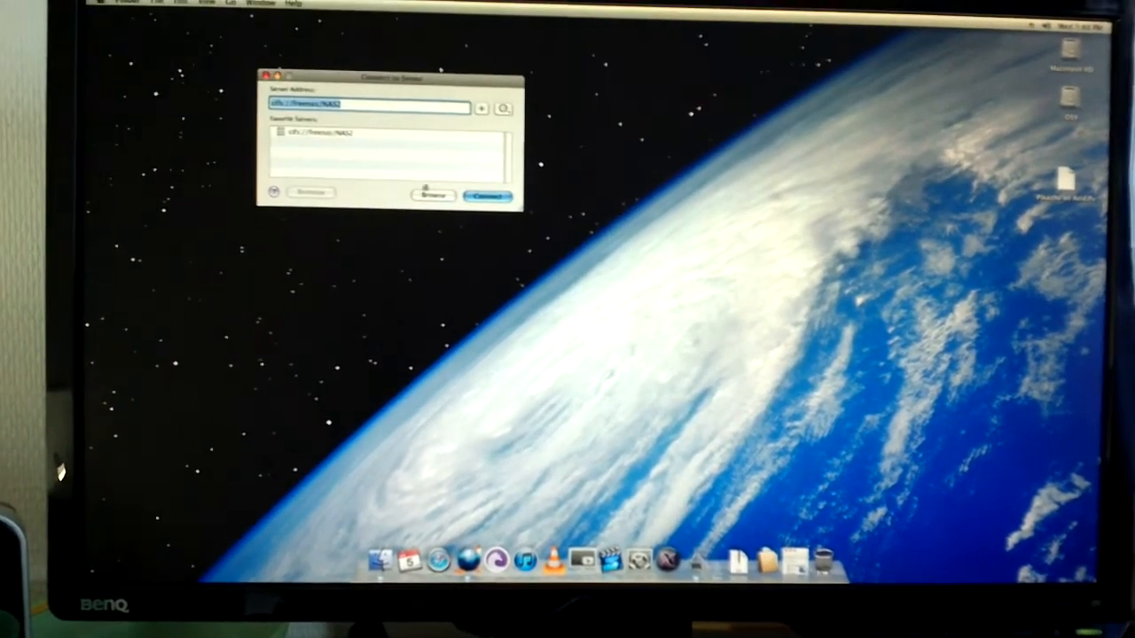
{"action": "left_click", "coordinate": [479, 193]}
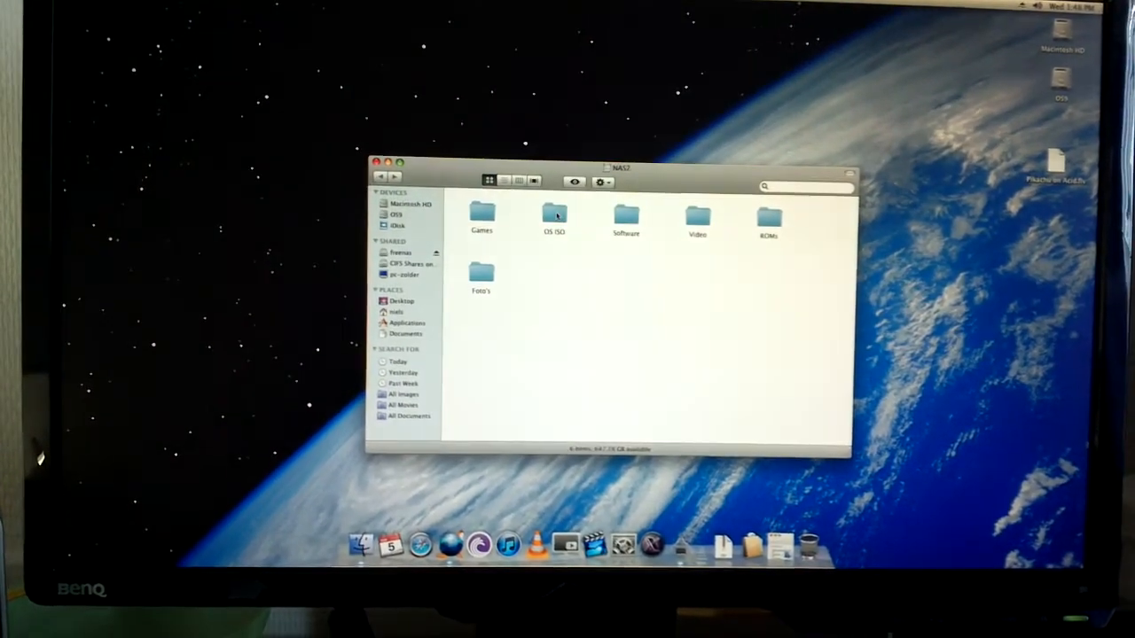
{"action": "double_click", "coordinate": [624, 217]}
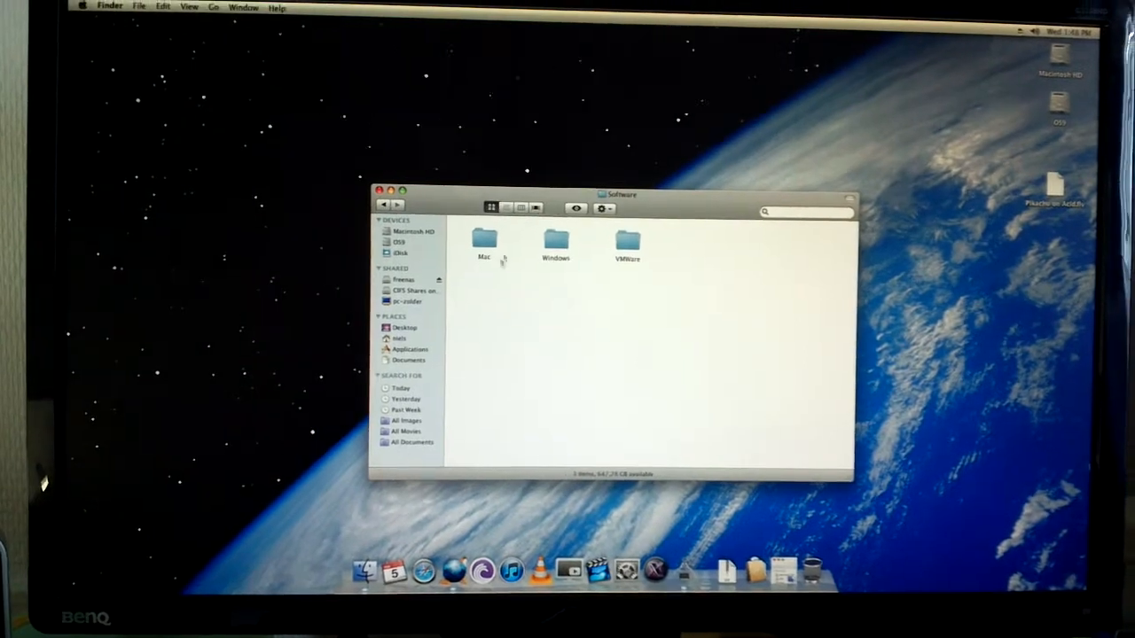
{"action": "double_click", "coordinate": [485, 241]}
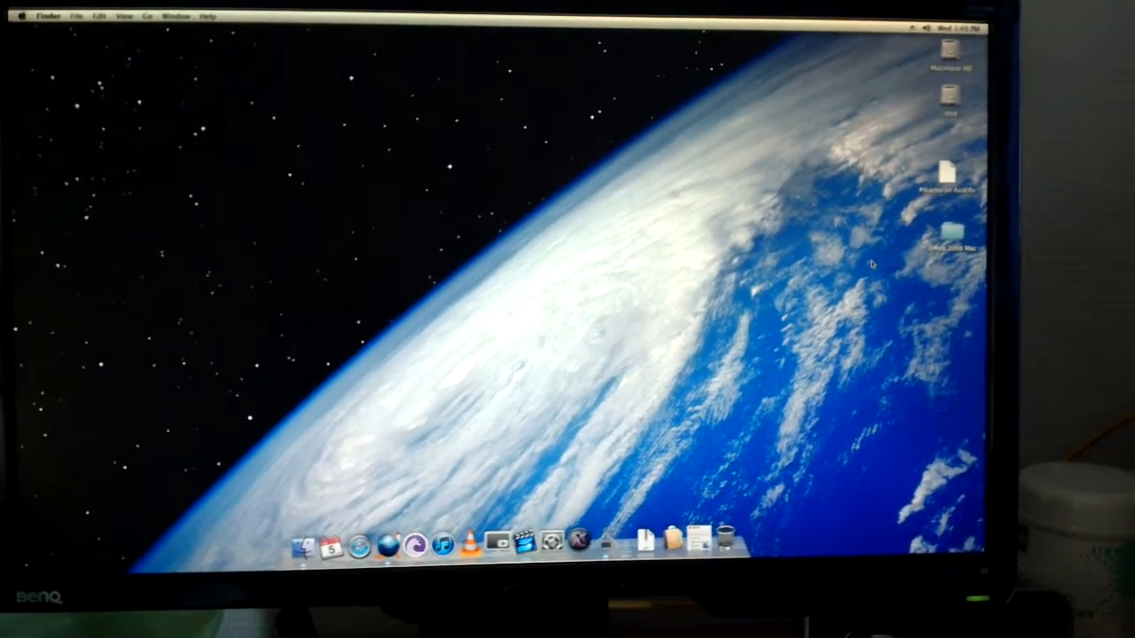
Switch to TenFourFox and quit it from its application menu, returning to the desktop.
{"action": "left_click", "coordinate": [24, 14]}
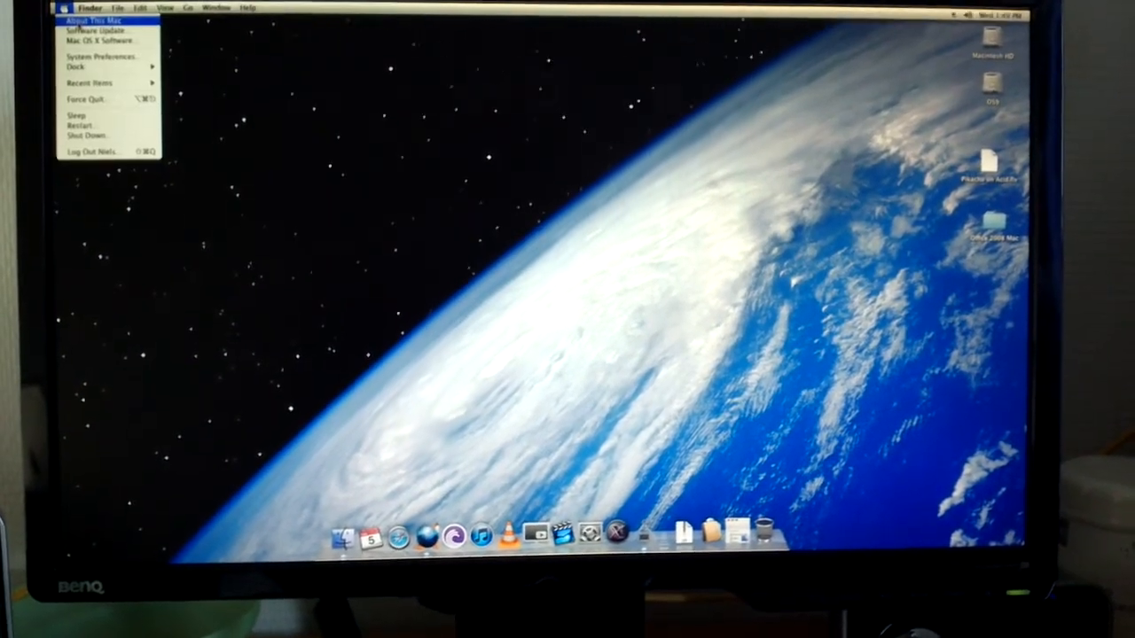
{"action": "left_click", "coordinate": [98, 17]}
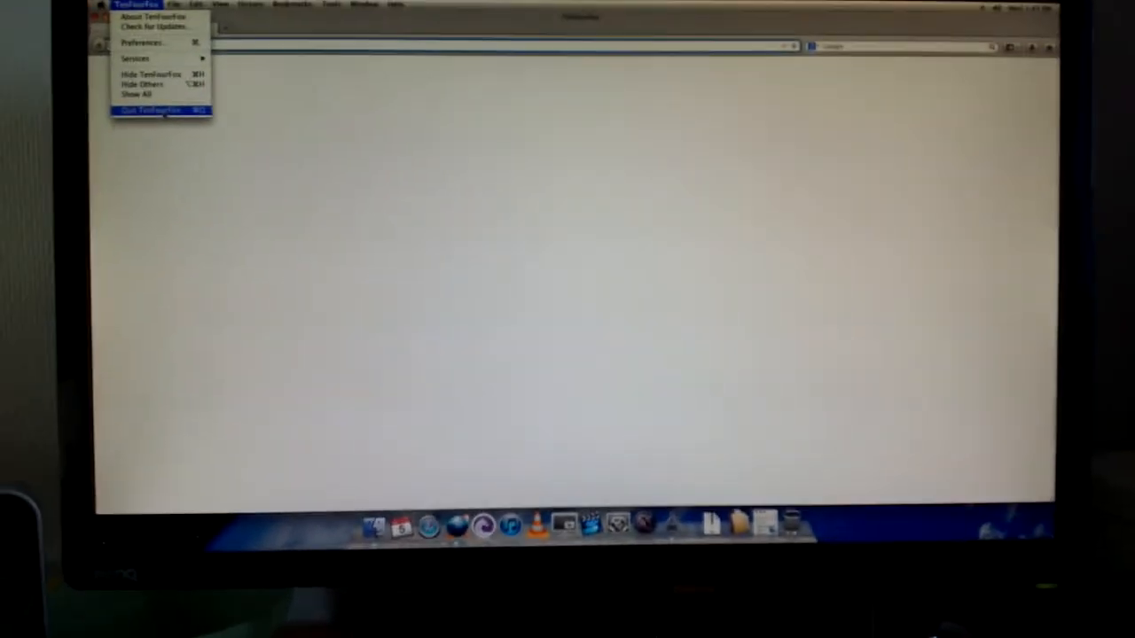
{"action": "left_click", "coordinate": [156, 109]}
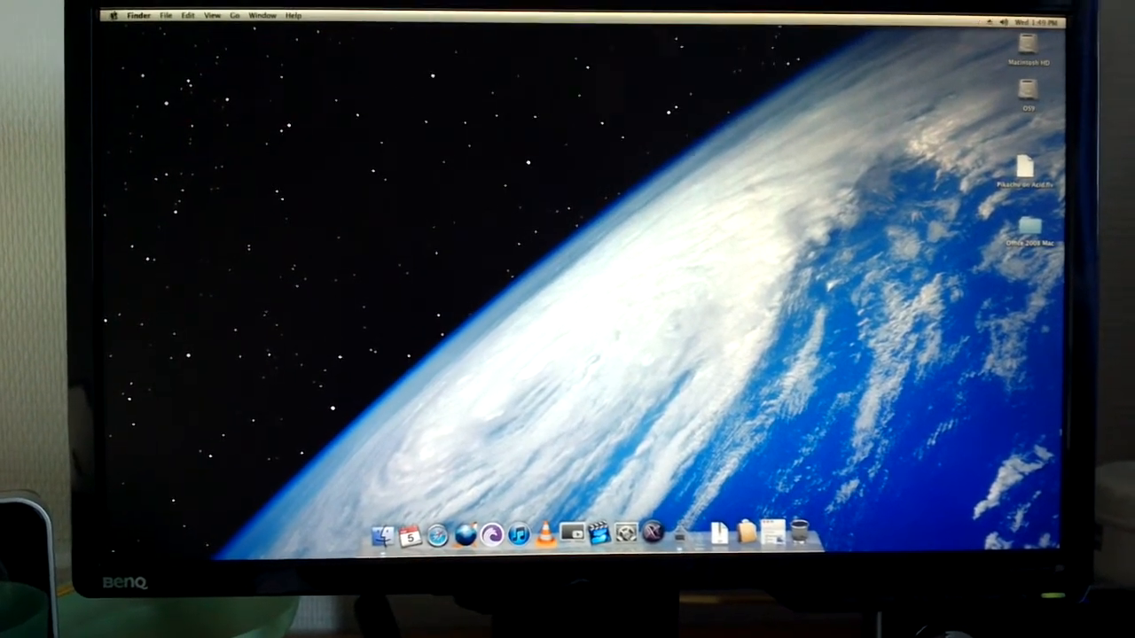
{"action": "left_click", "coordinate": [125, 18]}
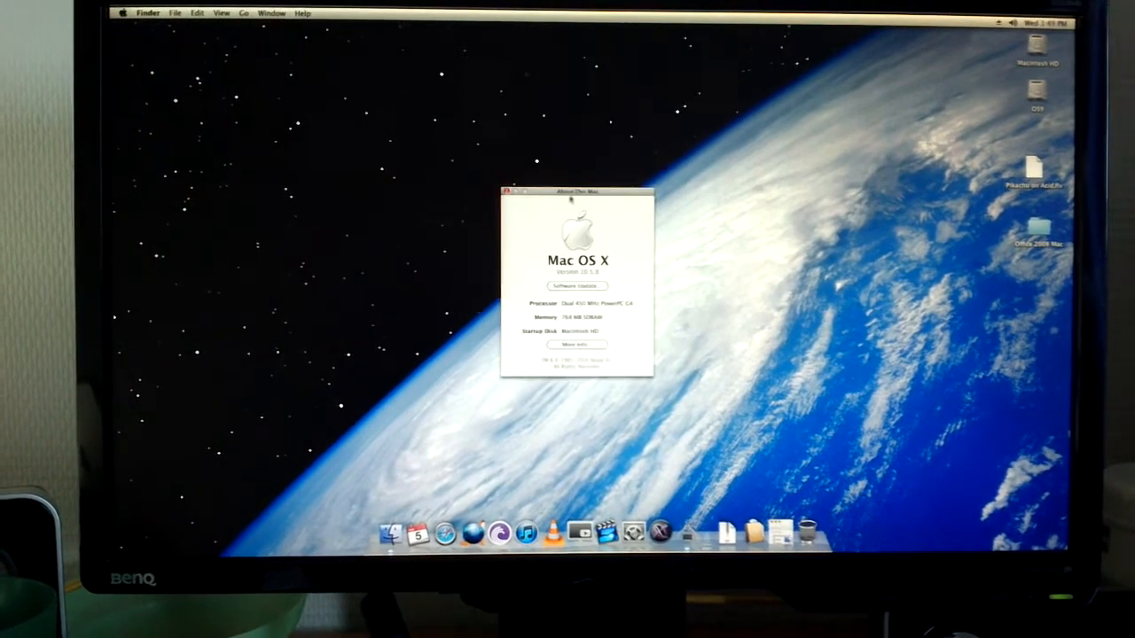
{"action": "left_click", "coordinate": [120, 16]}
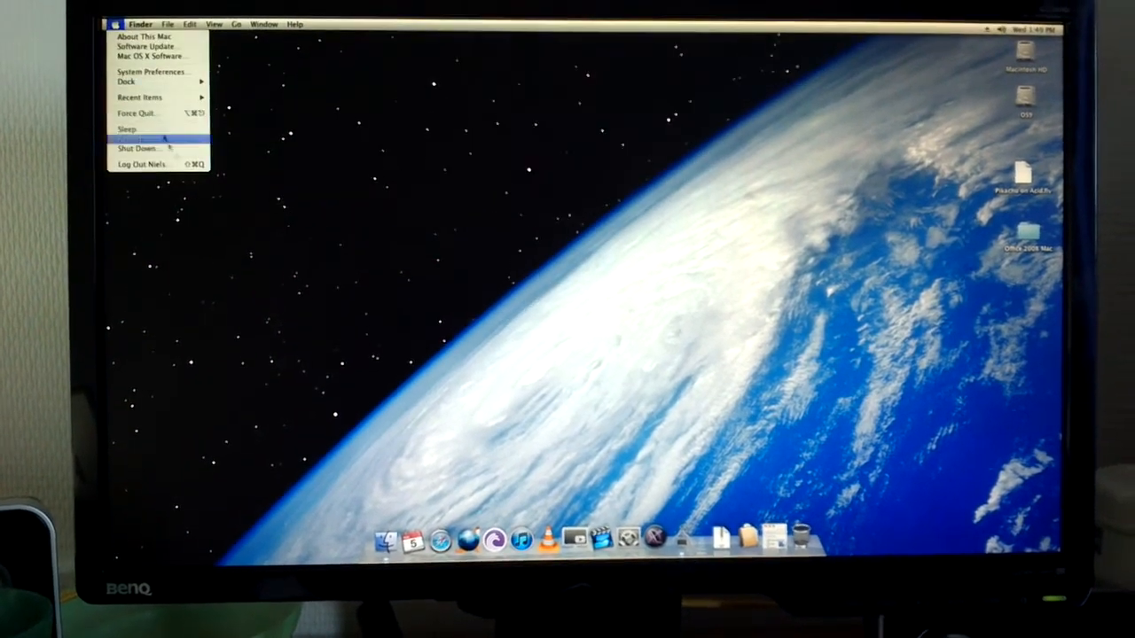